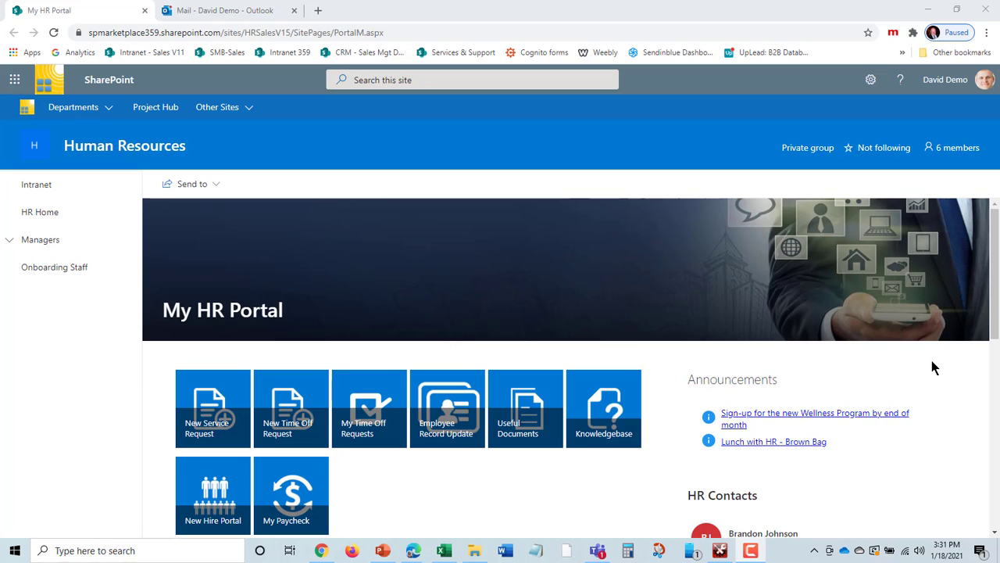
pyautogui.moveTo(367, 322)
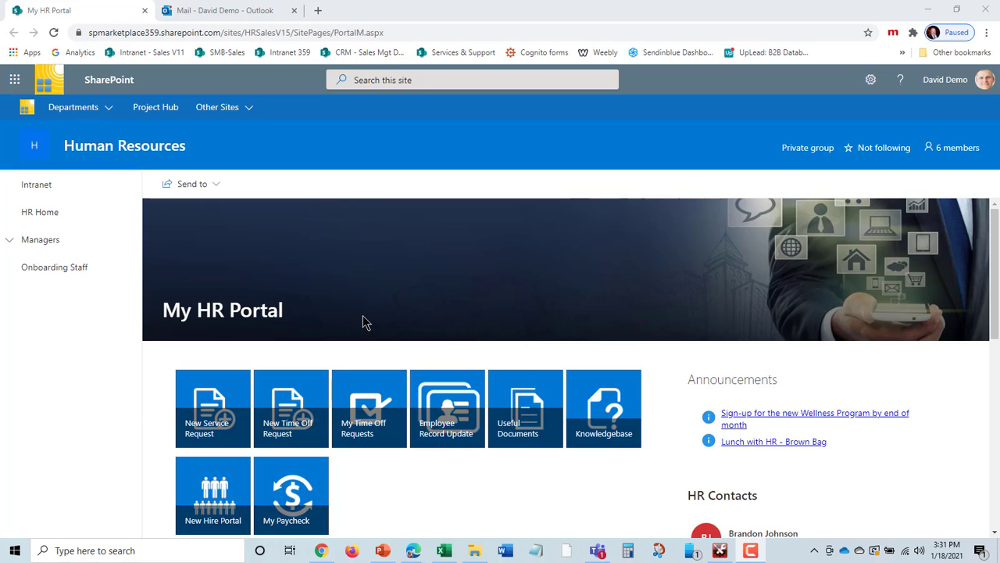
pyautogui.moveTo(369, 319)
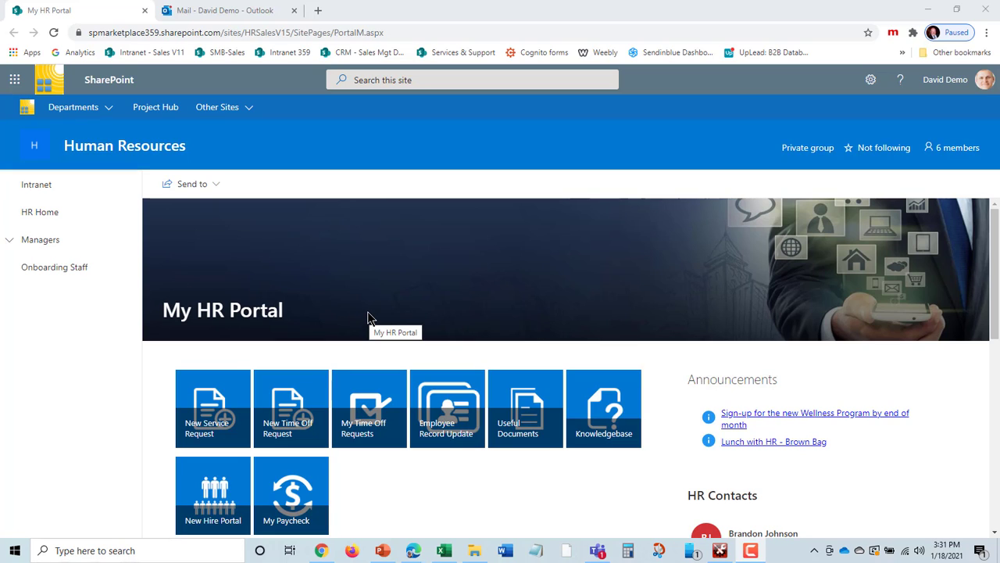
pyautogui.moveTo(656, 307)
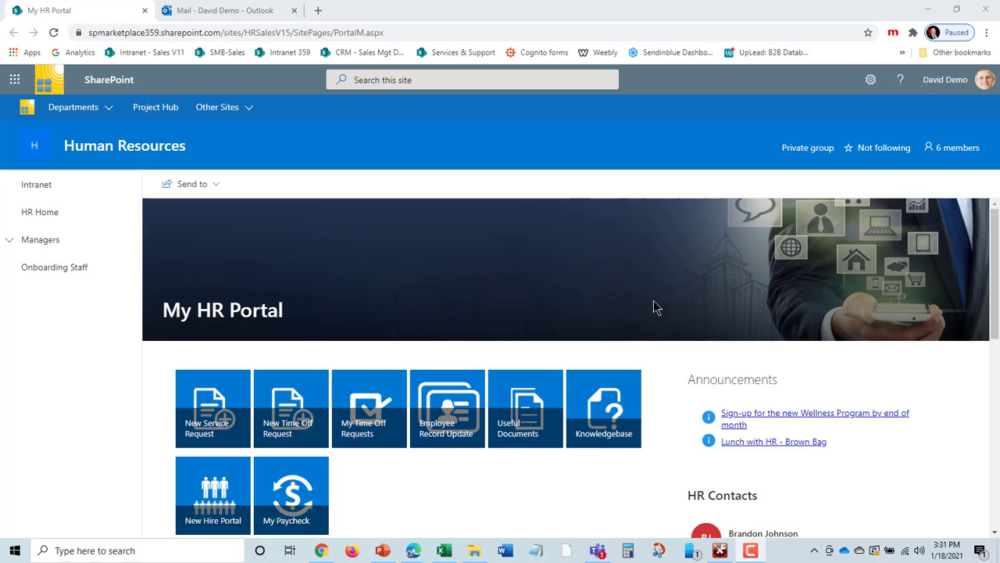
# Scroll down through the HR portal tiles toward the New Service Request tile
pyautogui.scroll(-3)
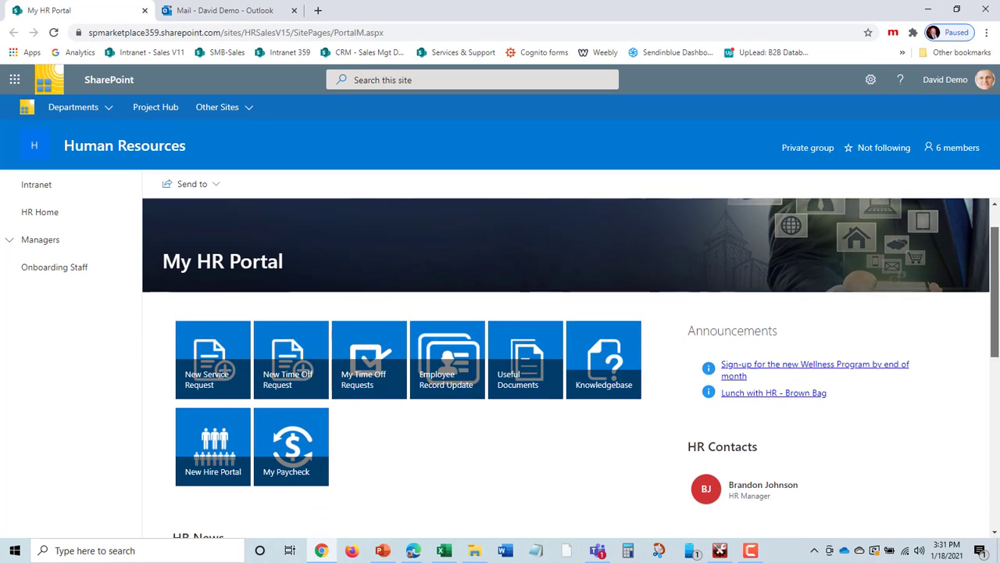
pyautogui.scroll(-3)
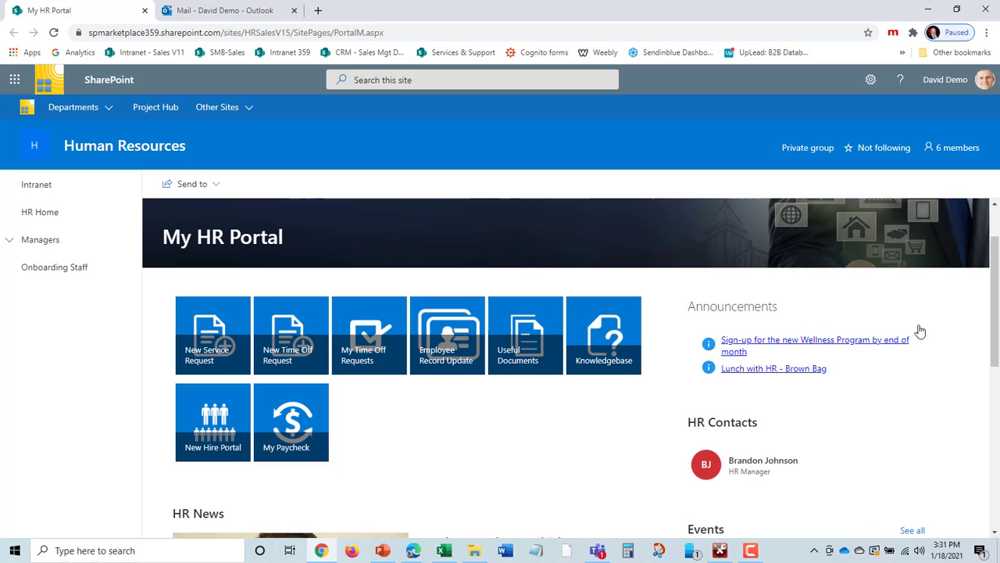
pyautogui.scroll(-3)
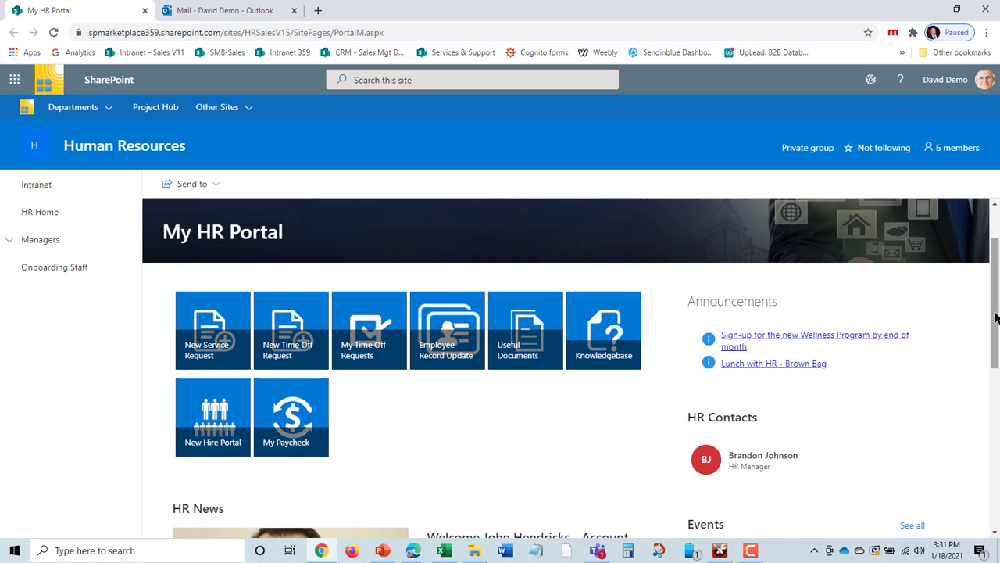
pyautogui.moveTo(831, 419)
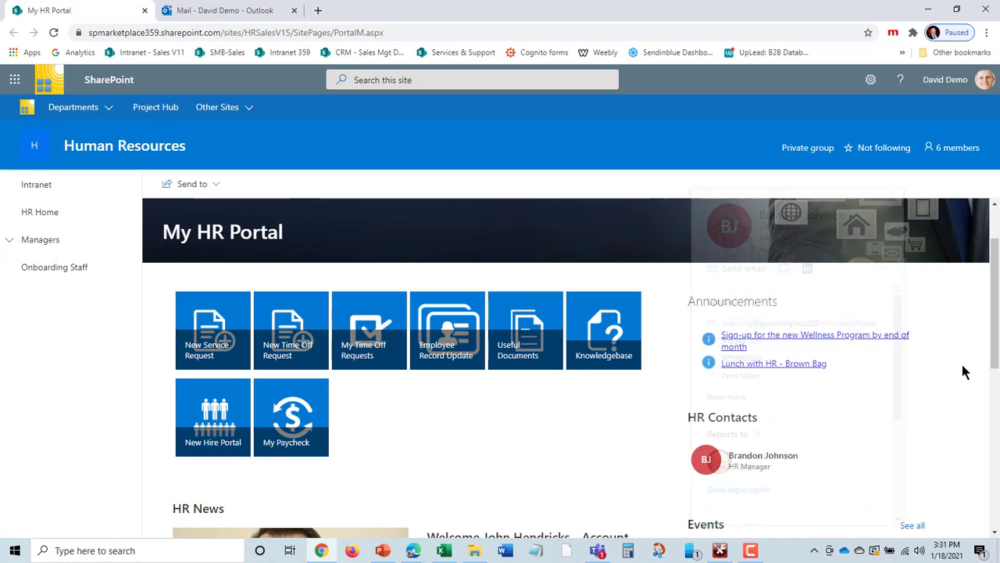
pyautogui.scroll(-3)
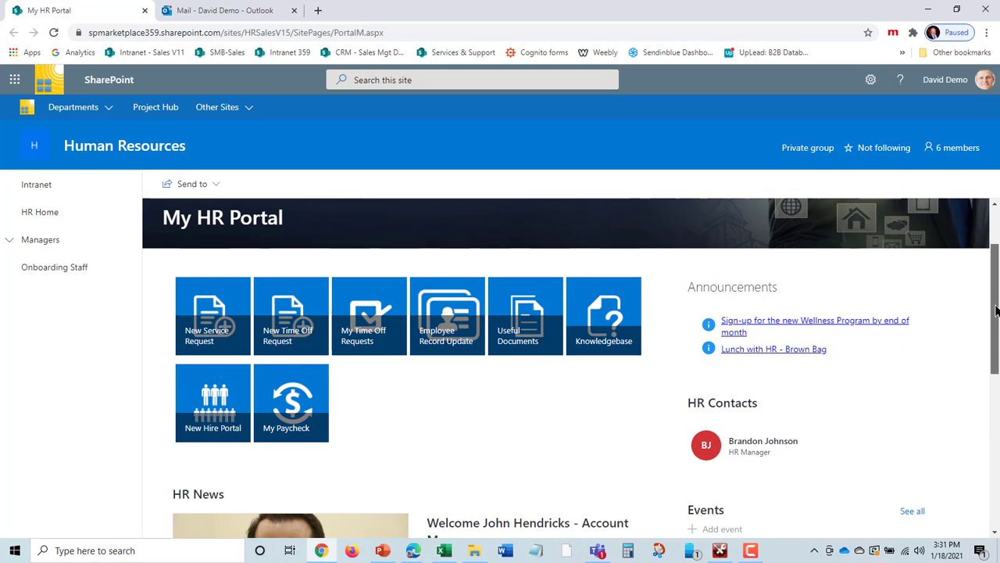
pyautogui.scroll(-3)
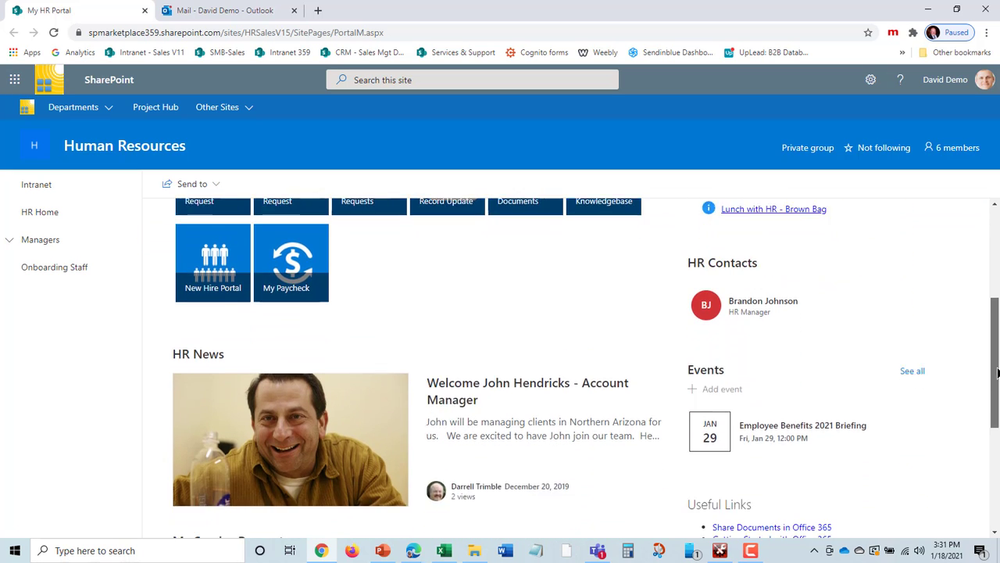
pyautogui.scroll(-3)
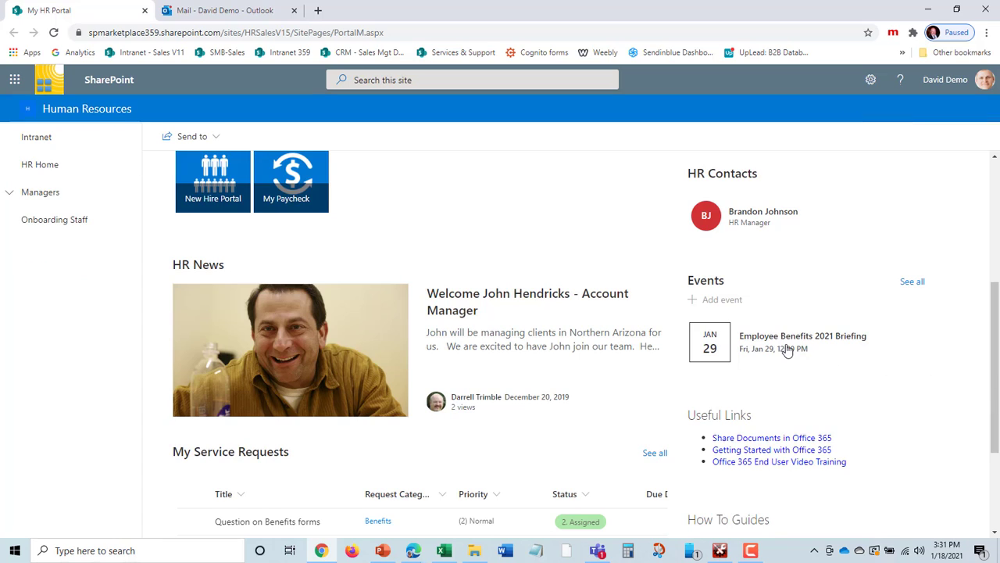
pyautogui.moveTo(985, 392)
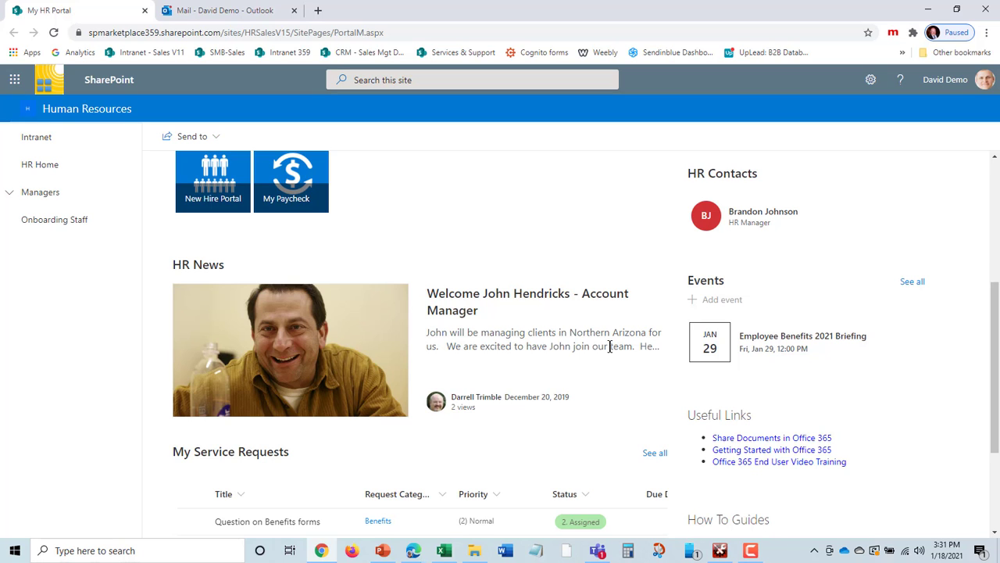
pyautogui.scroll(-3)
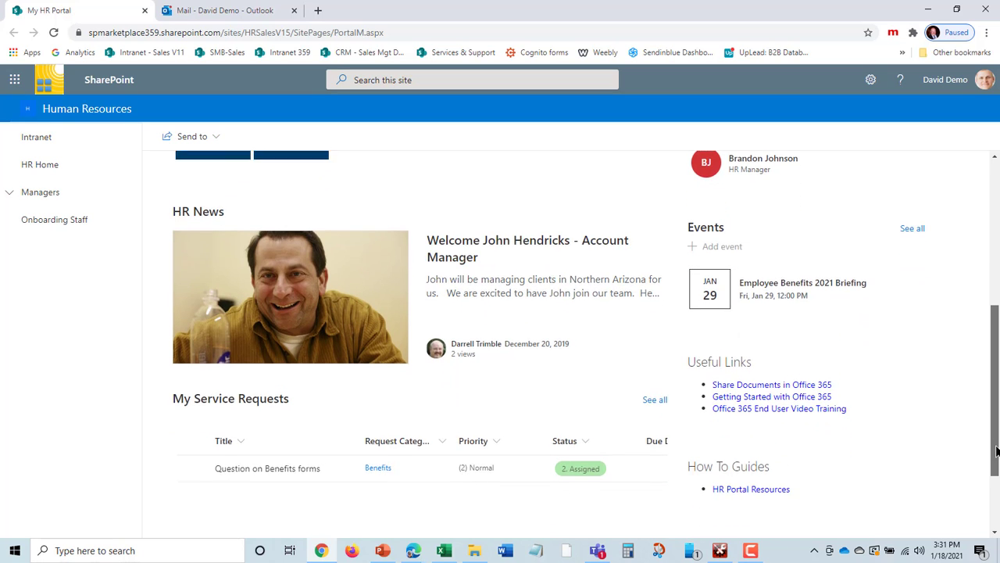
pyautogui.scroll(-3)
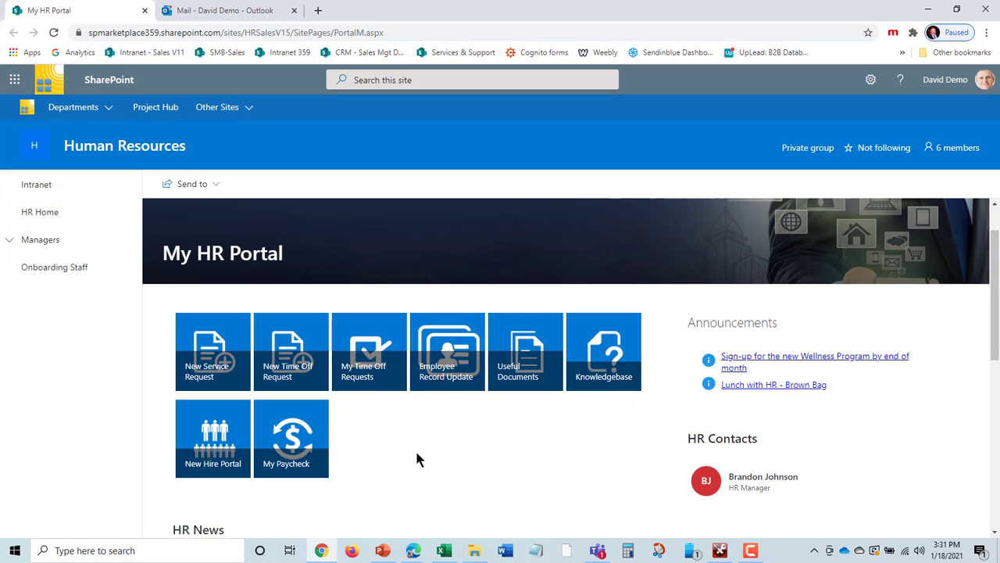
pyautogui.moveTo(212, 350)
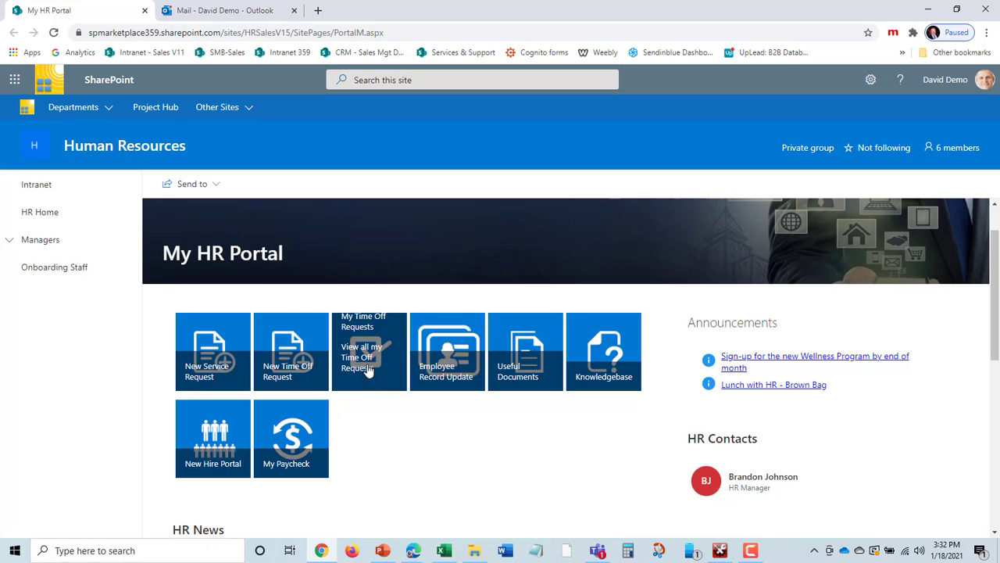
pyautogui.moveTo(447, 367)
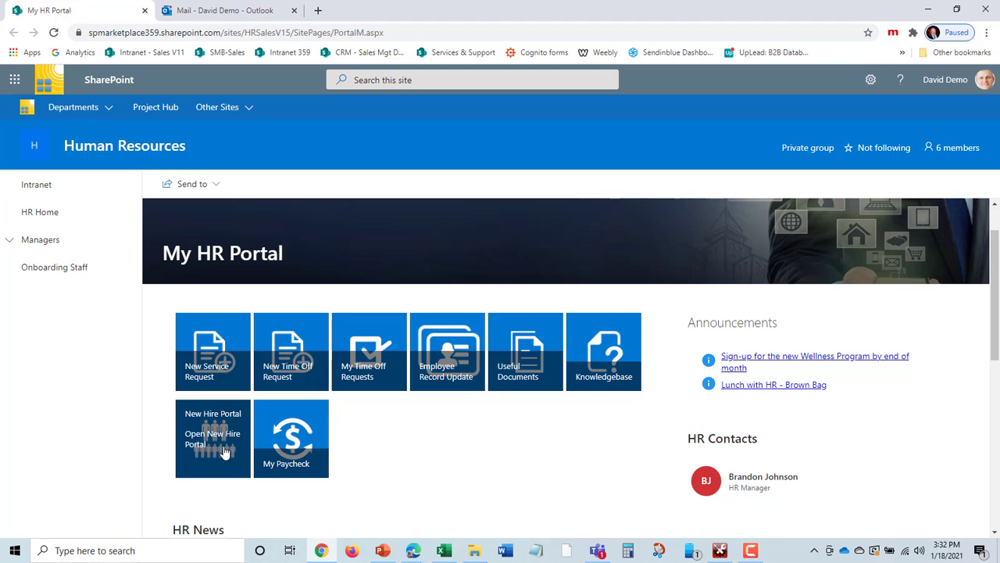
pyautogui.moveTo(266, 453)
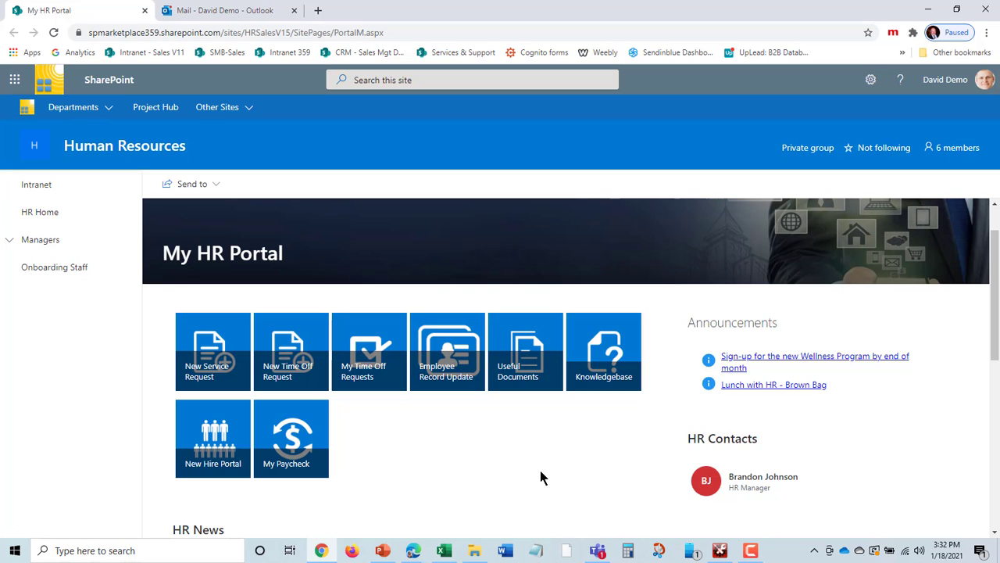
pyautogui.moveTo(525, 494)
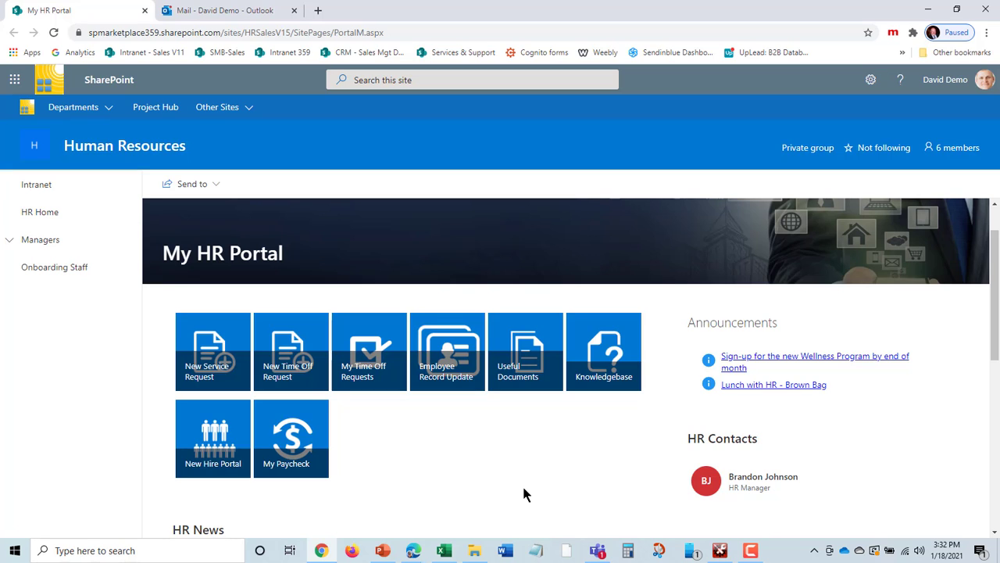
pyautogui.moveTo(213, 350)
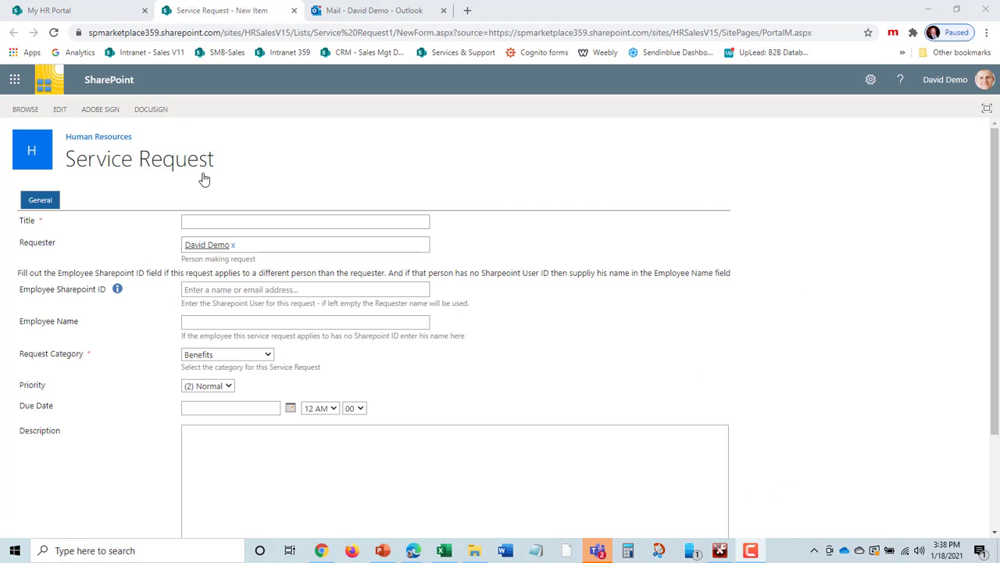
# Enter the title "just had a baby what do I do now?" and move to the description
pyautogui.click(305, 222)
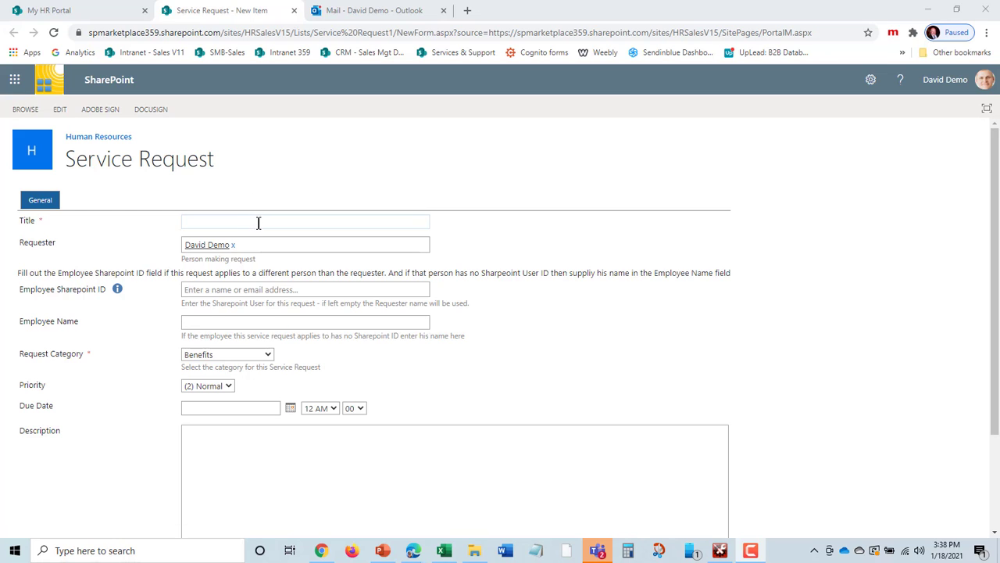
pyautogui.click(304, 222)
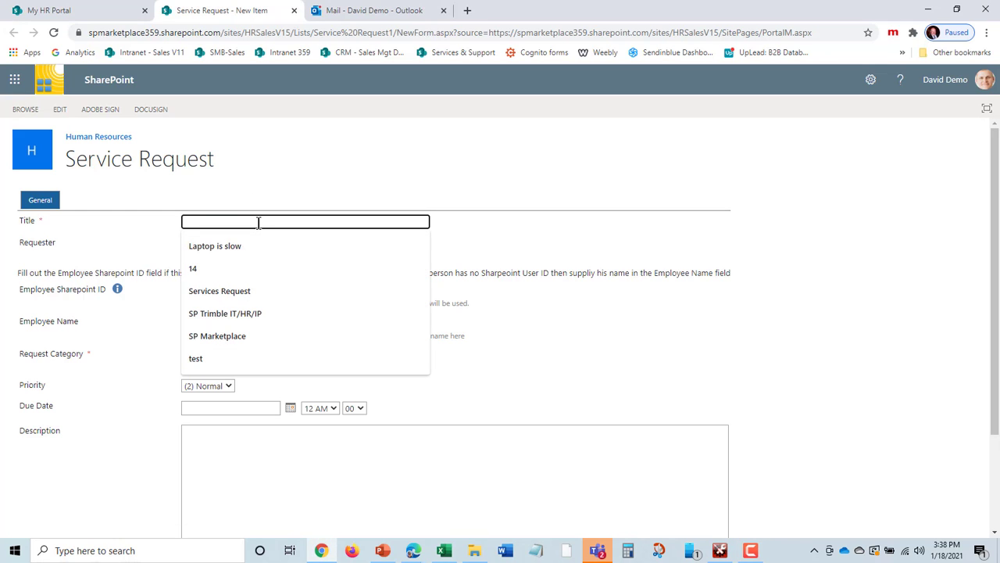
pyautogui.write('just had a baby')
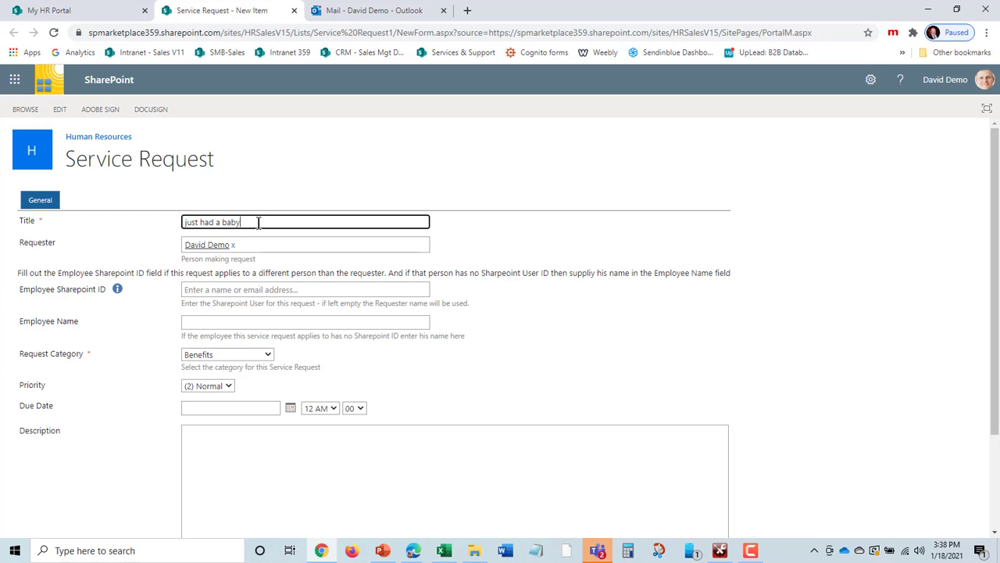
pyautogui.write('what do I do now?')
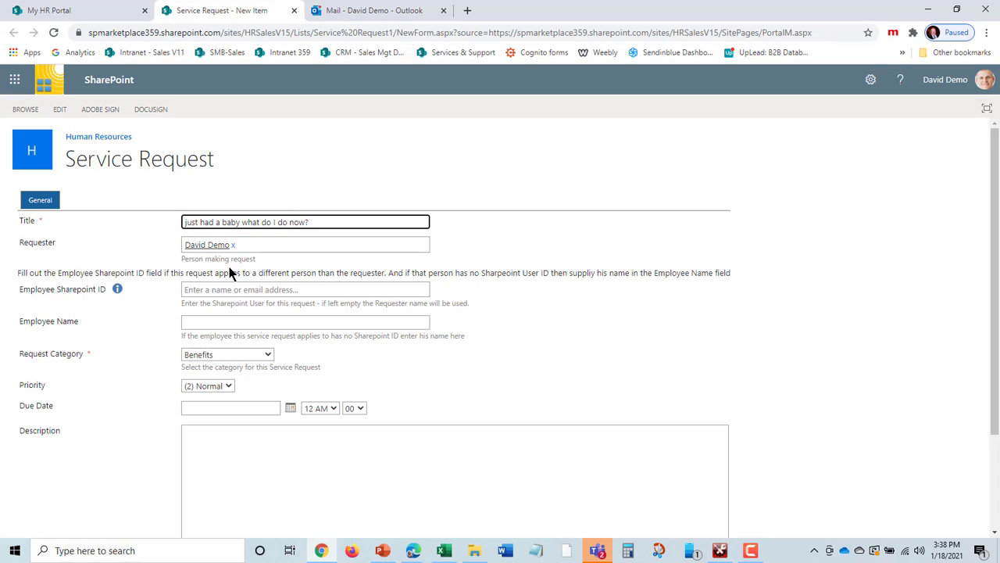
pyautogui.click(304, 322)
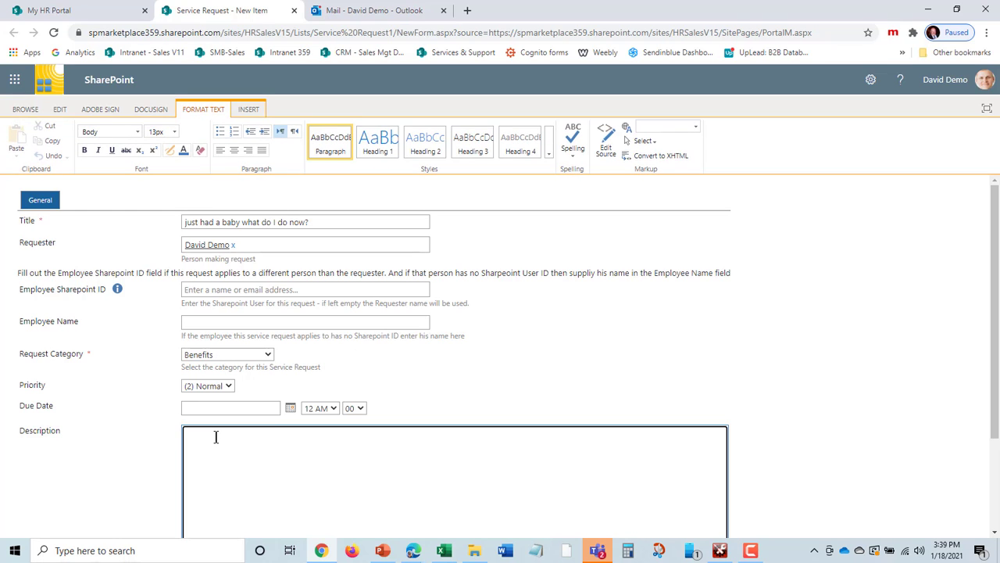
# Enter the description "What forms do I need to fill out for a new family member" and save the request
pyautogui.write('What form')
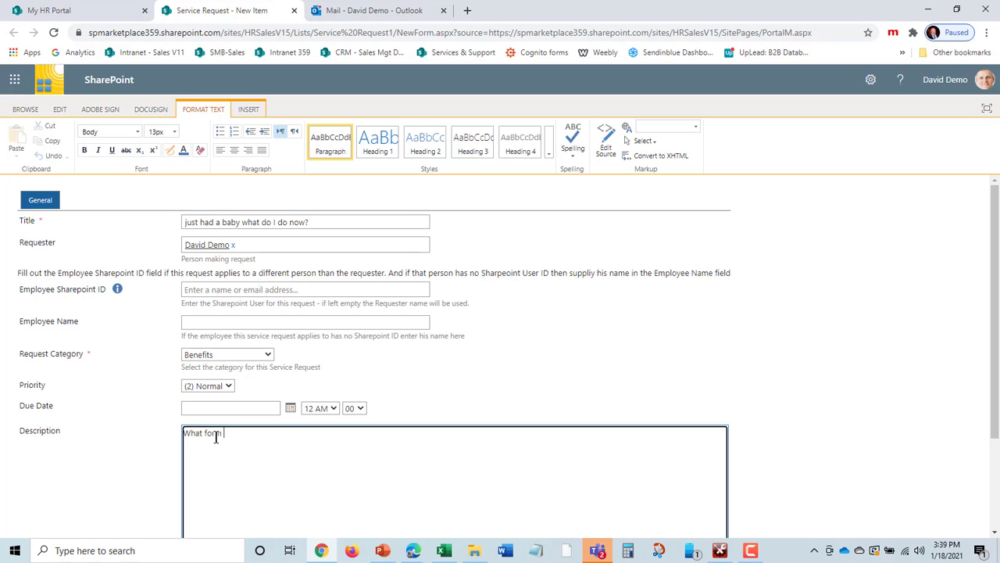
pyautogui.write('s do I nee')
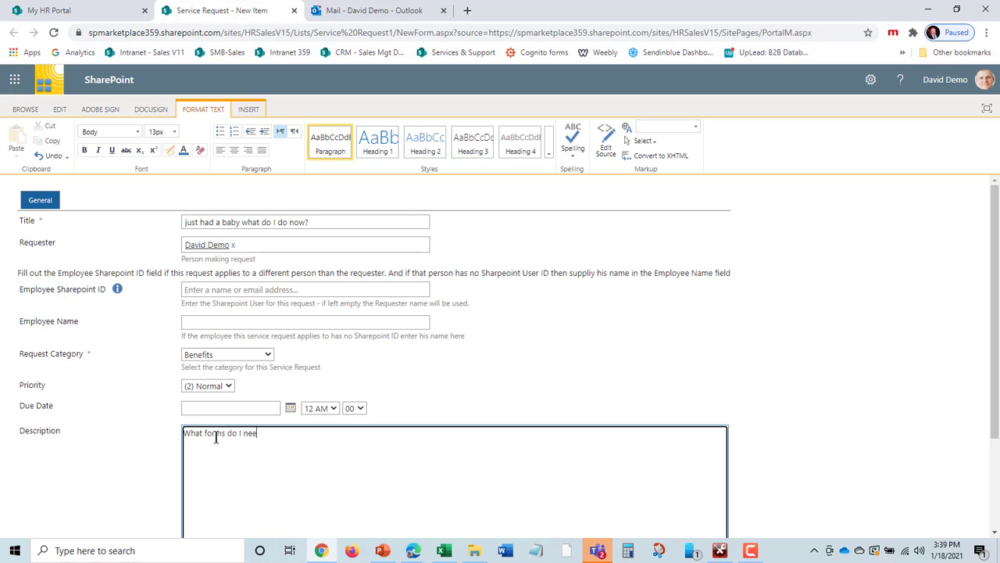
pyautogui.write('ed to fill out f')
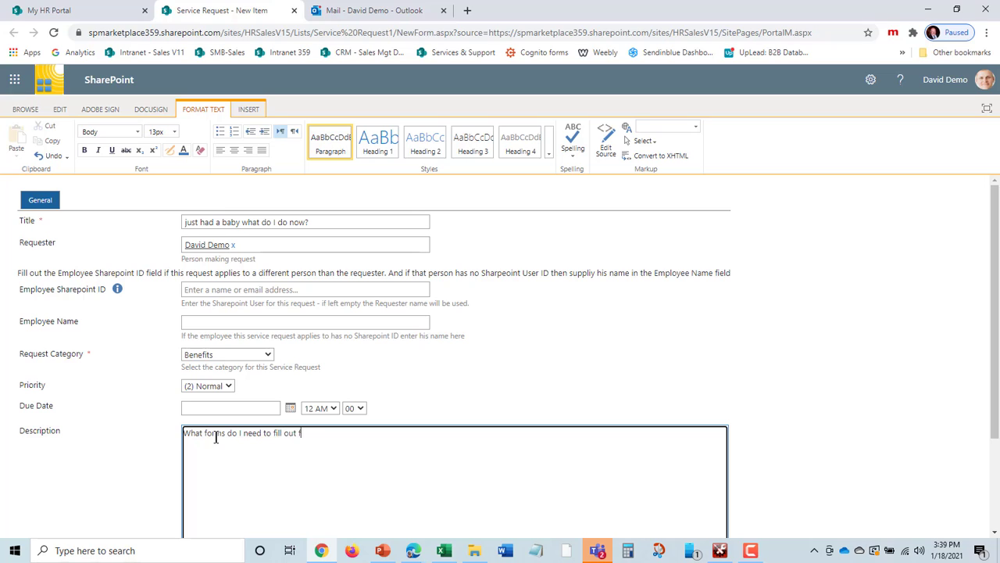
pyautogui.write('or a new')
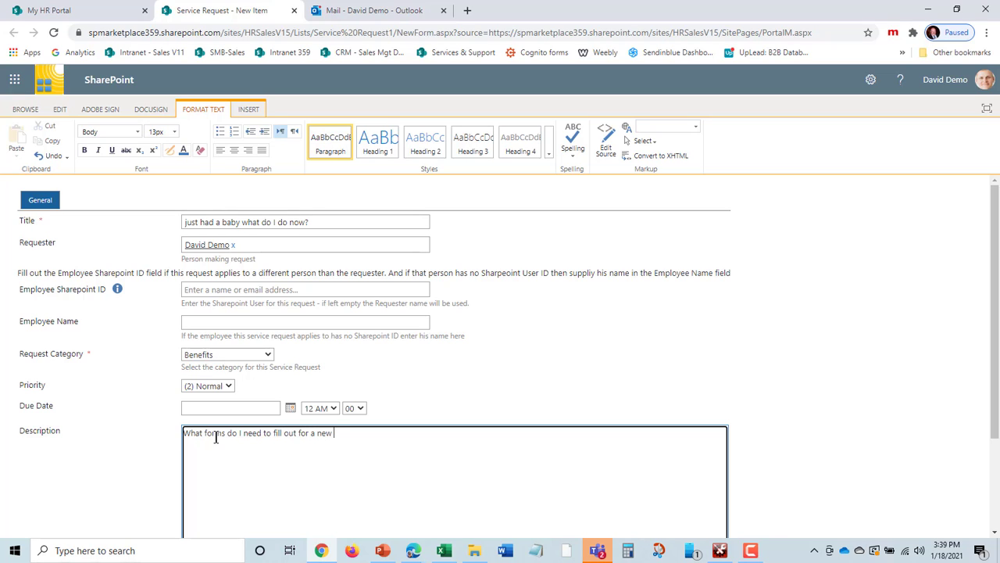
pyautogui.write('family memb')
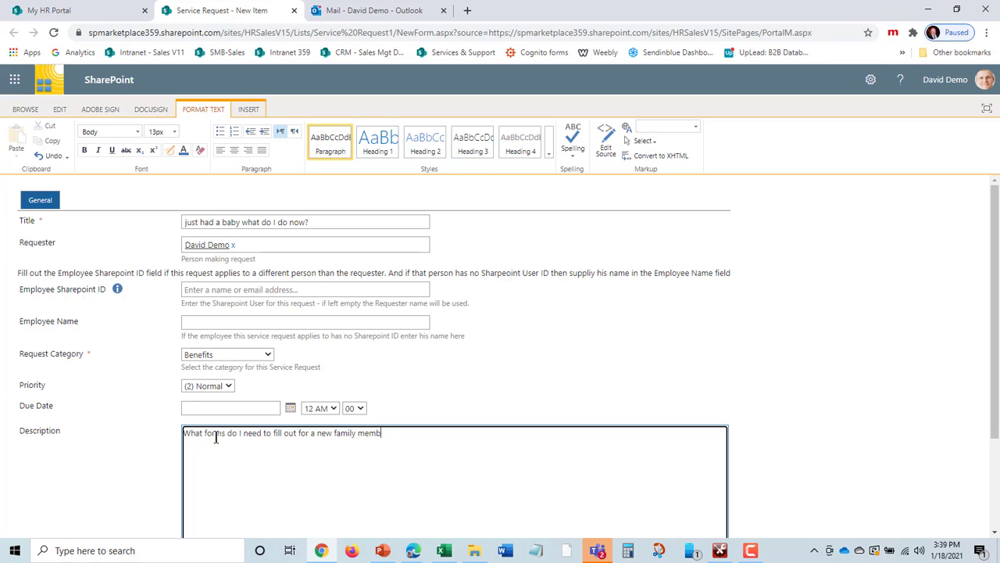
pyautogui.write('er')
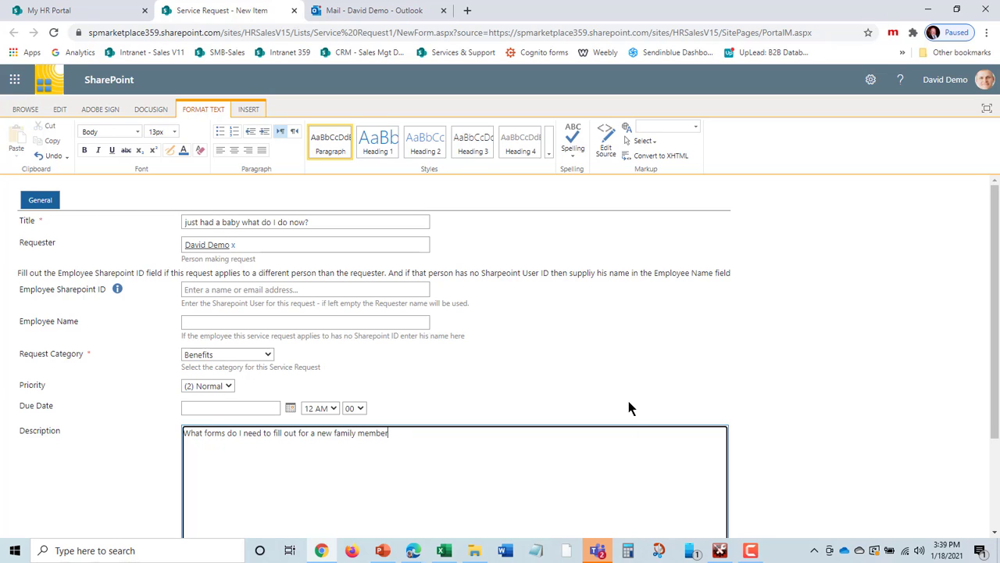
pyautogui.scroll(-3)
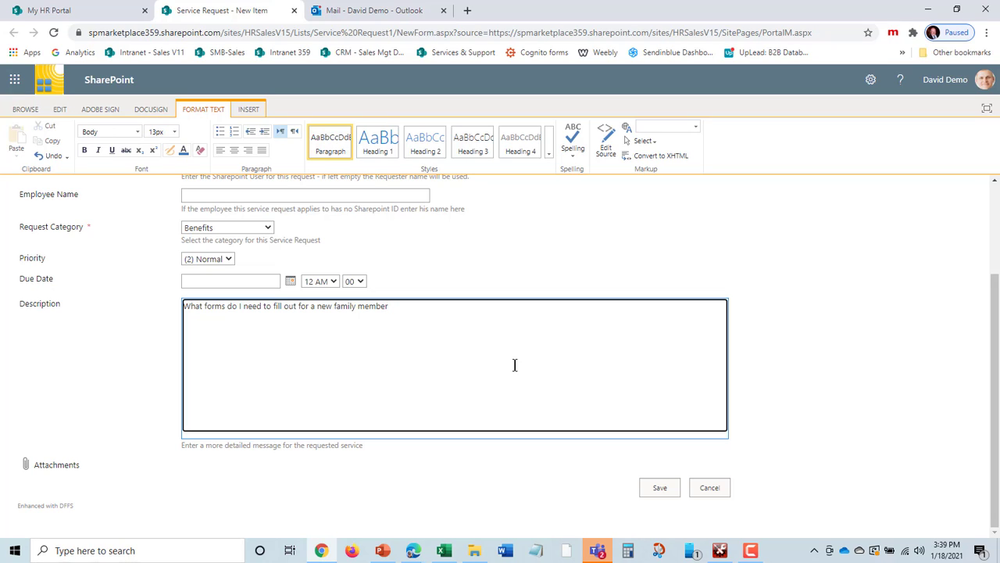
pyautogui.moveTo(764, 433)
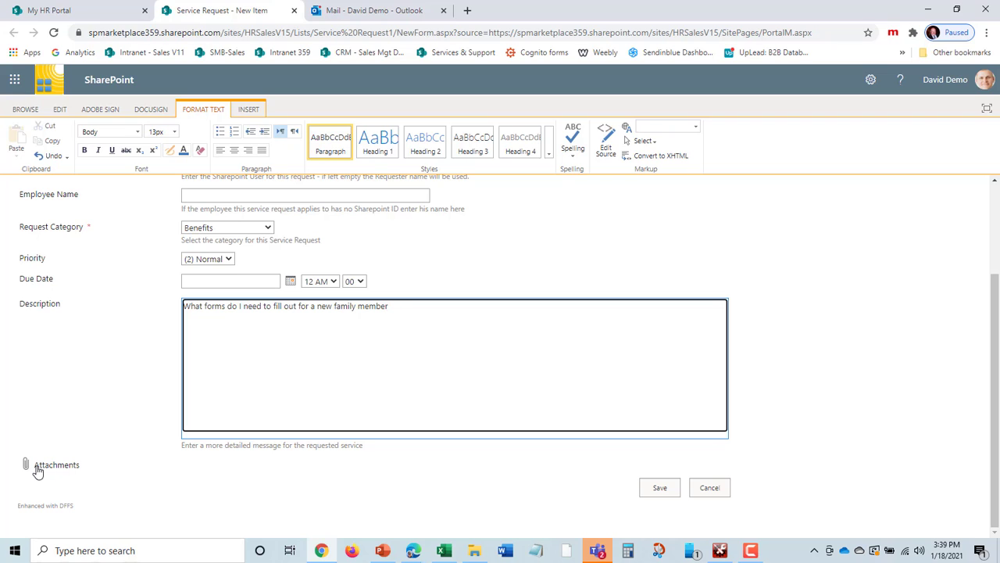
pyautogui.moveTo(888, 445)
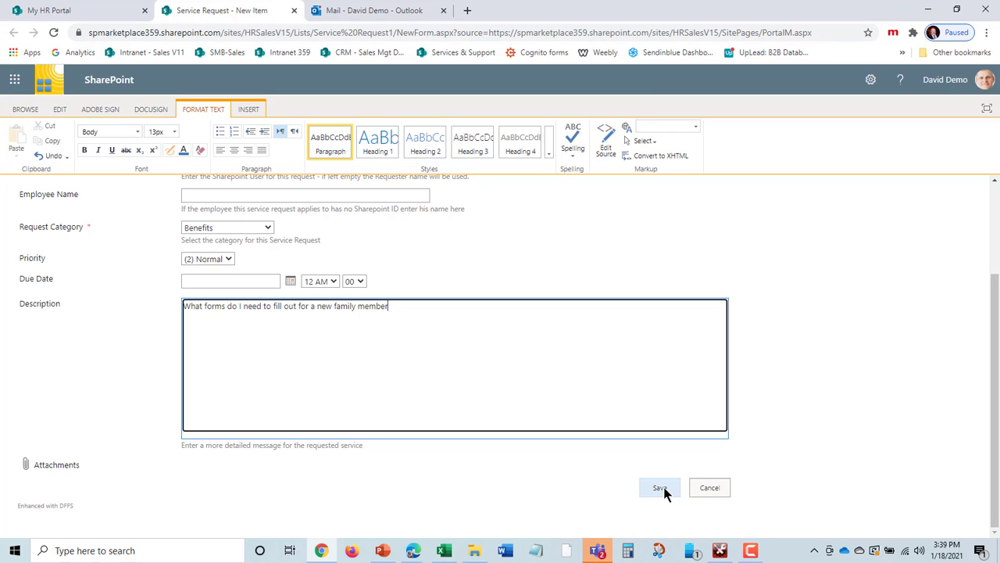
pyautogui.click(660, 488)
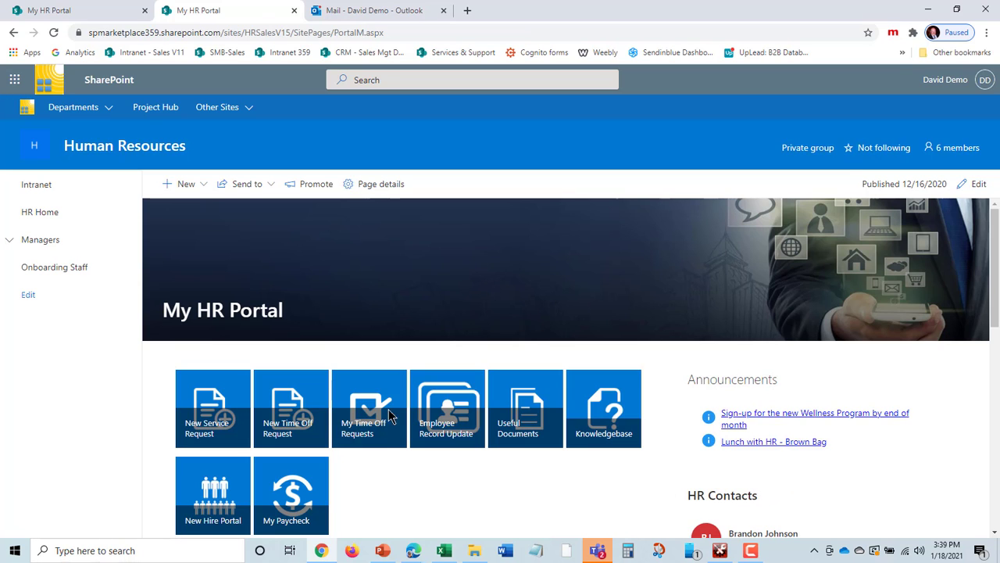
pyautogui.scroll(-3)
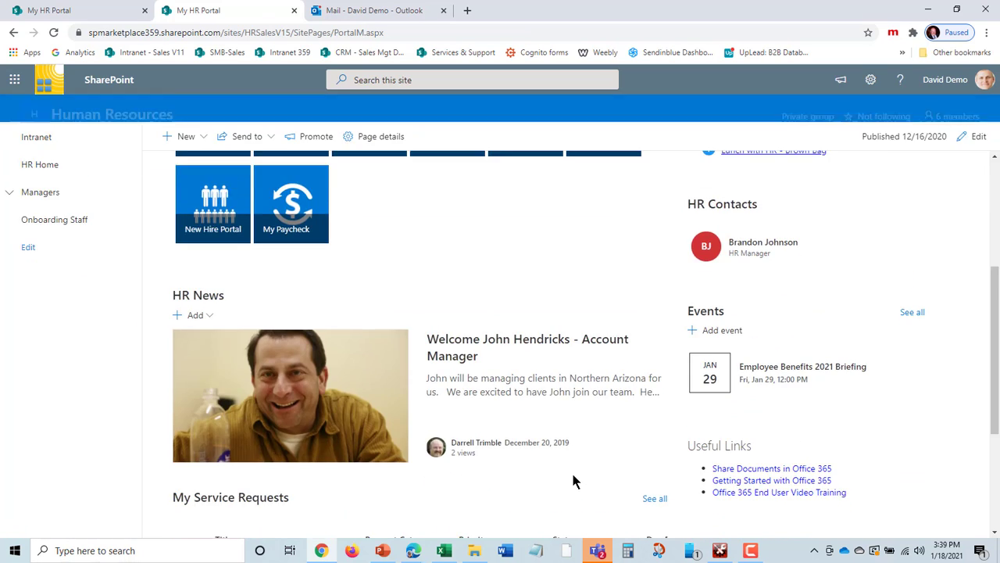
pyautogui.scroll(-3)
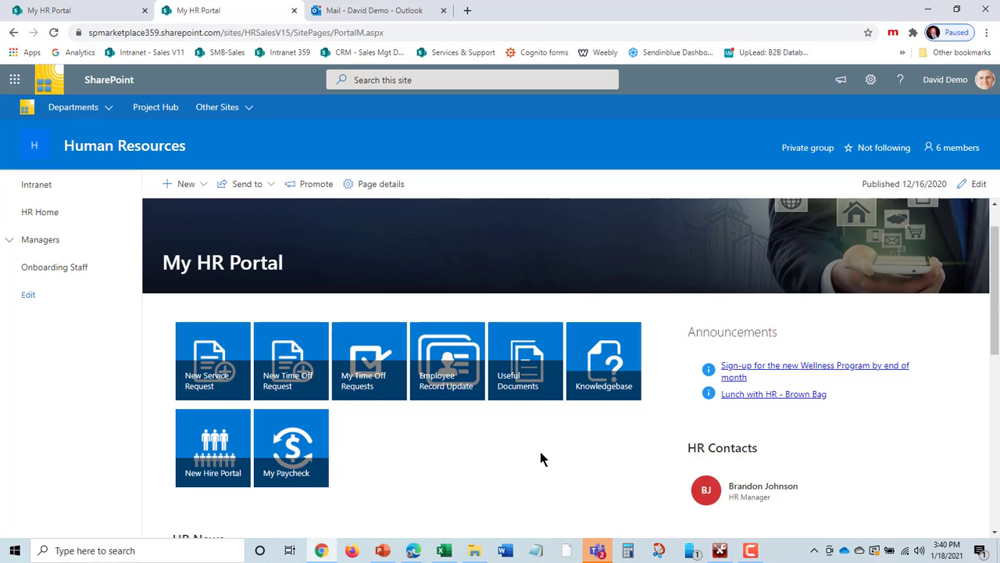
pyautogui.moveTo(573, 462)
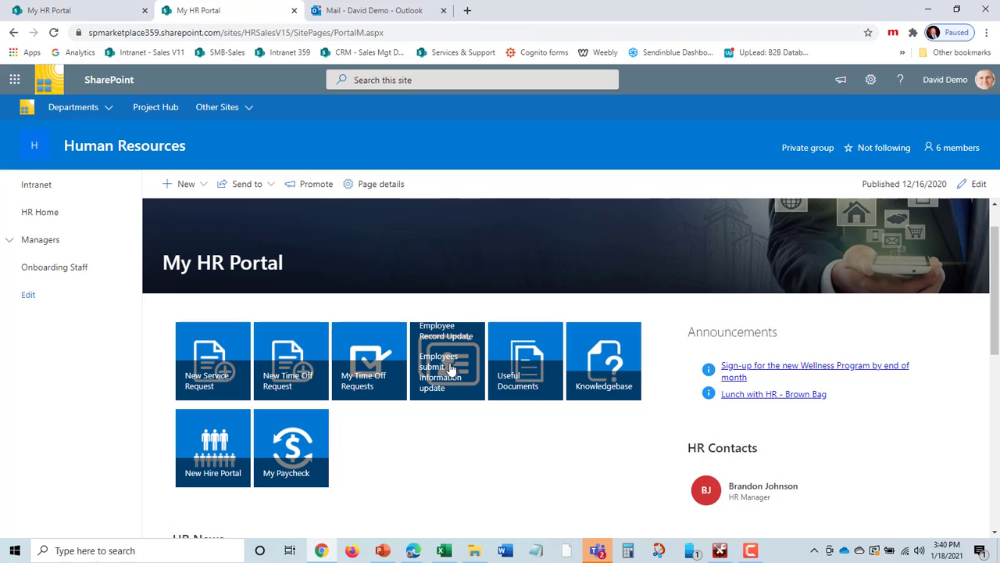
# Start an Employee Record Update and mark its change type as Update
pyautogui.click(446, 360)
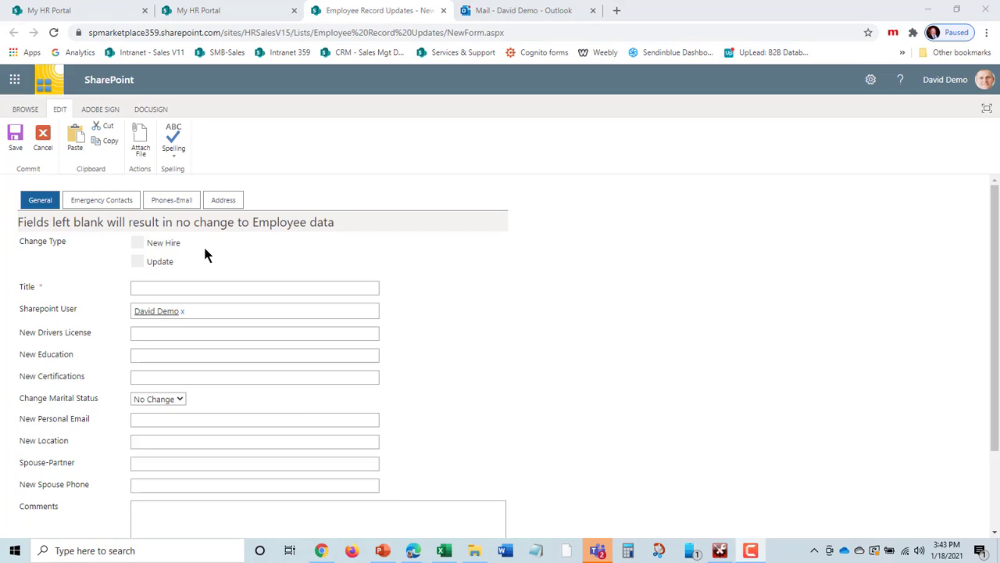
pyautogui.click(137, 261)
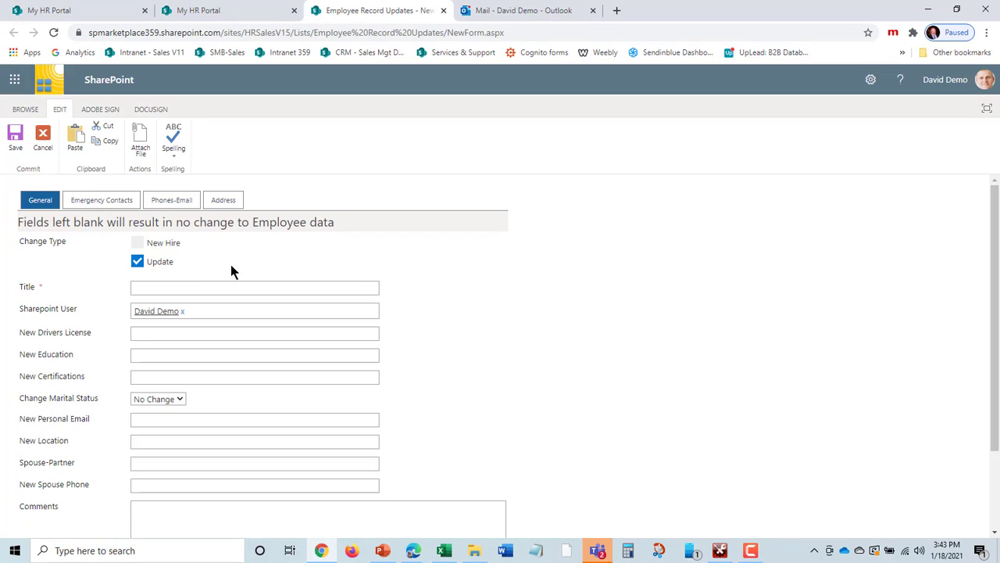
pyautogui.moveTo(566, 366)
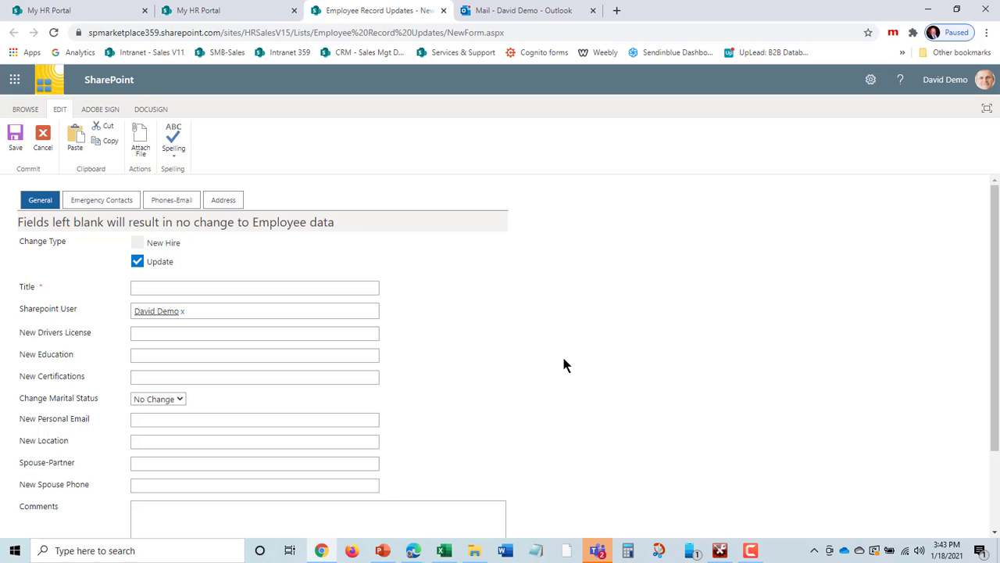
pyautogui.scroll(-3)
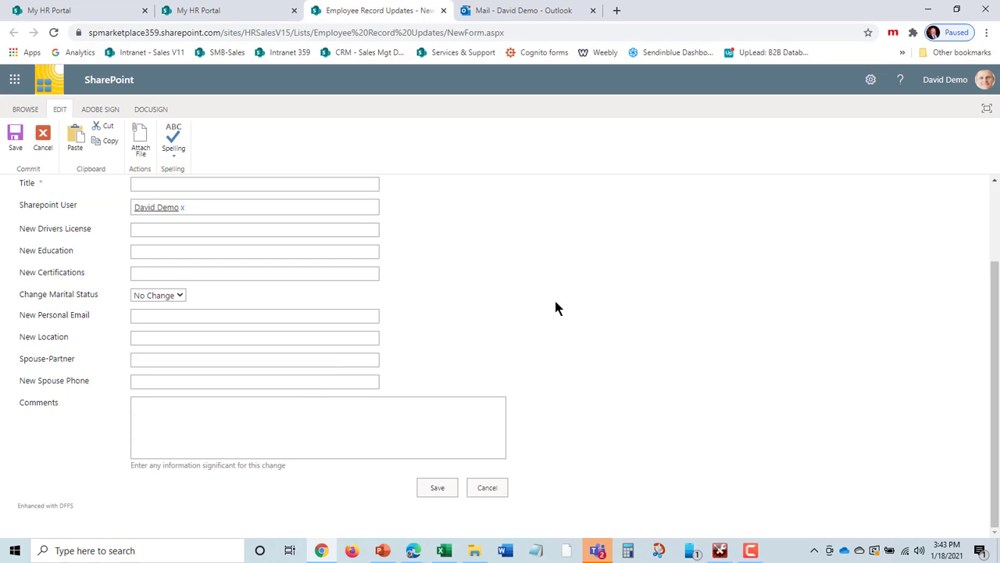
pyautogui.moveTo(578, 370)
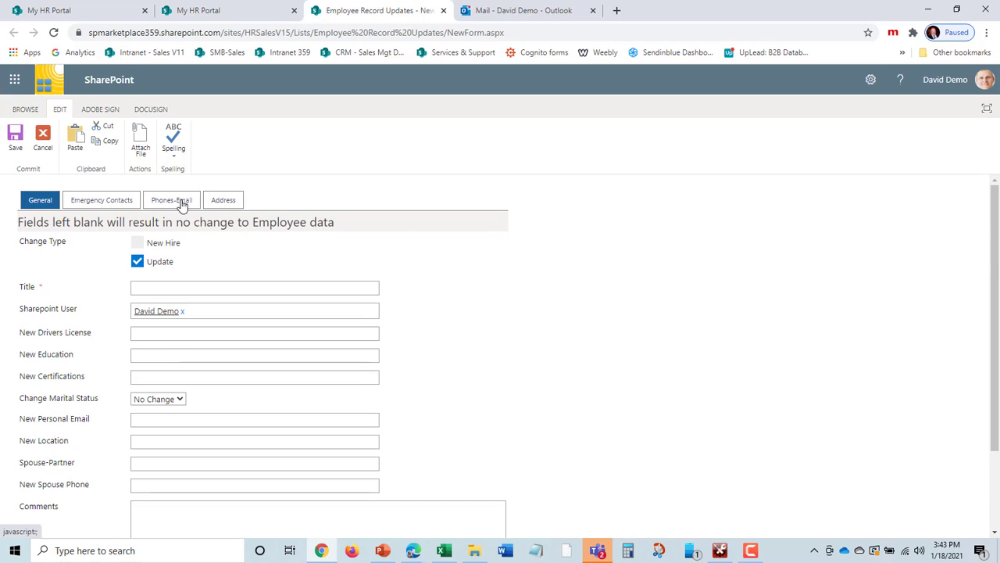
pyautogui.click(172, 200)
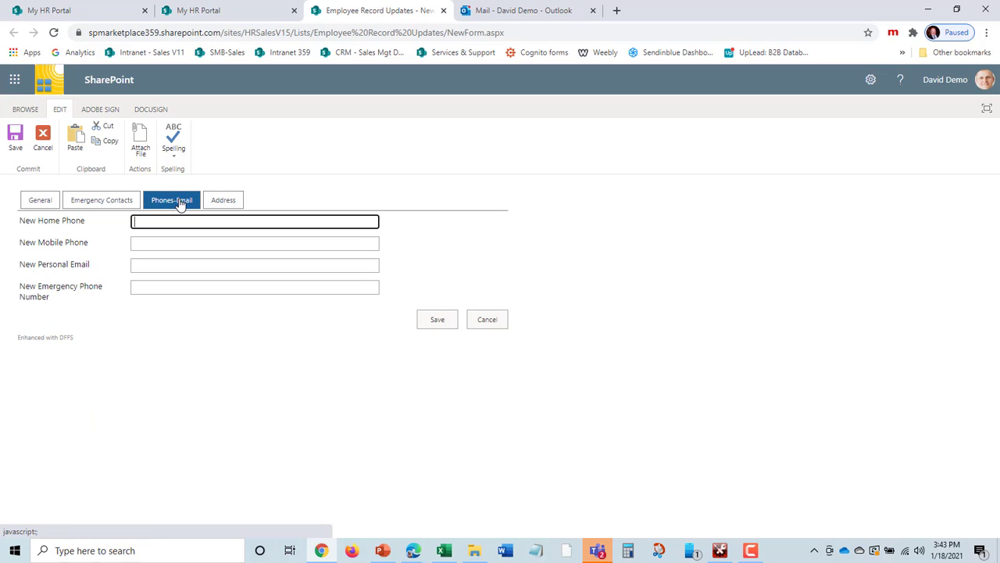
pyautogui.click(253, 266)
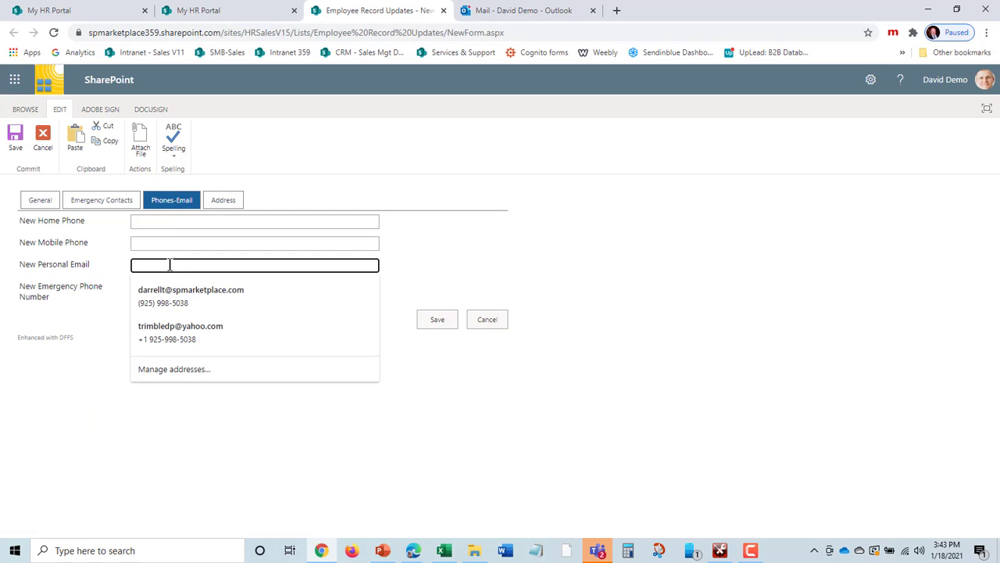
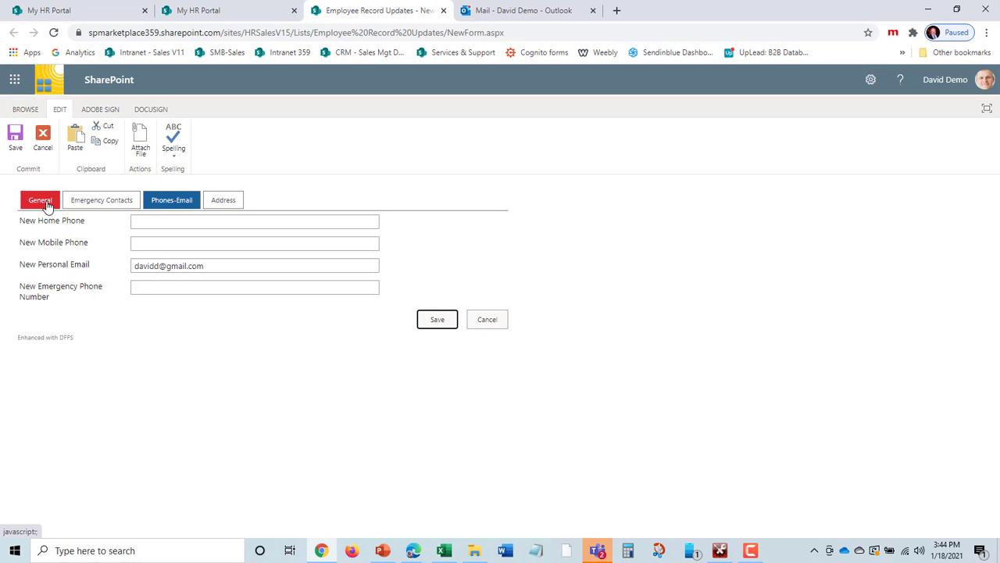
pyautogui.moveTo(39, 200)
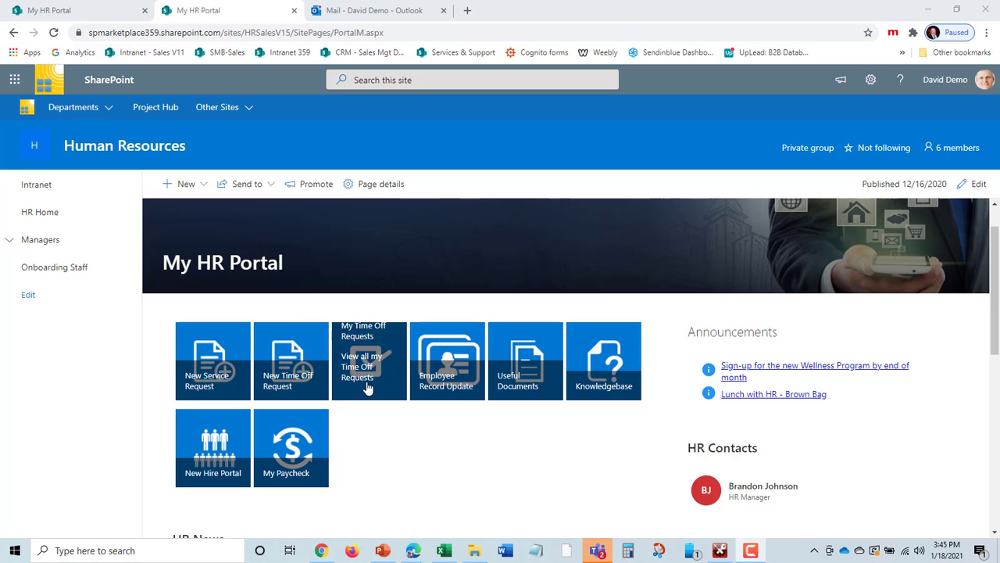
# Start a new time off request titled "long weekend in Feb"
pyautogui.click(290, 359)
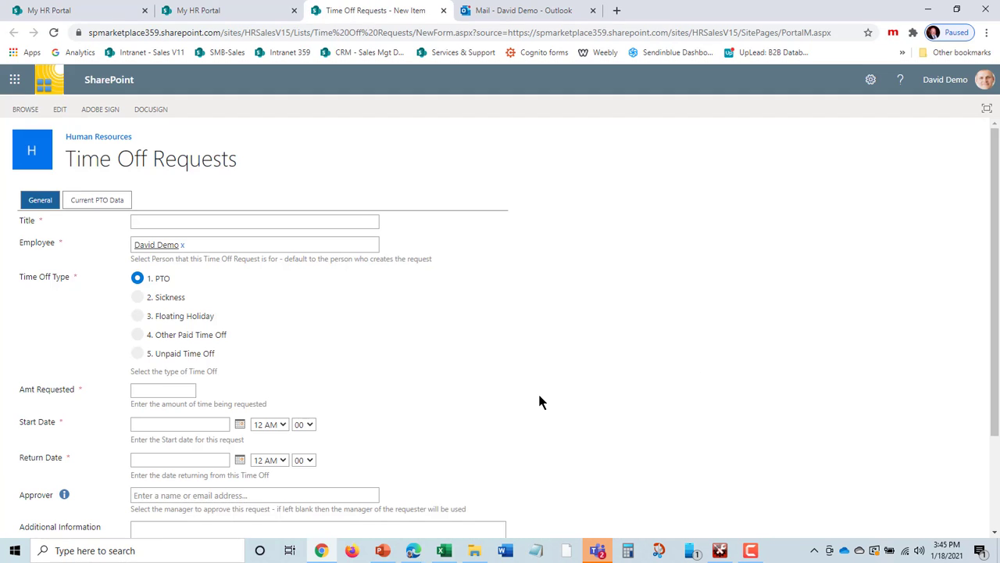
pyautogui.click(253, 221)
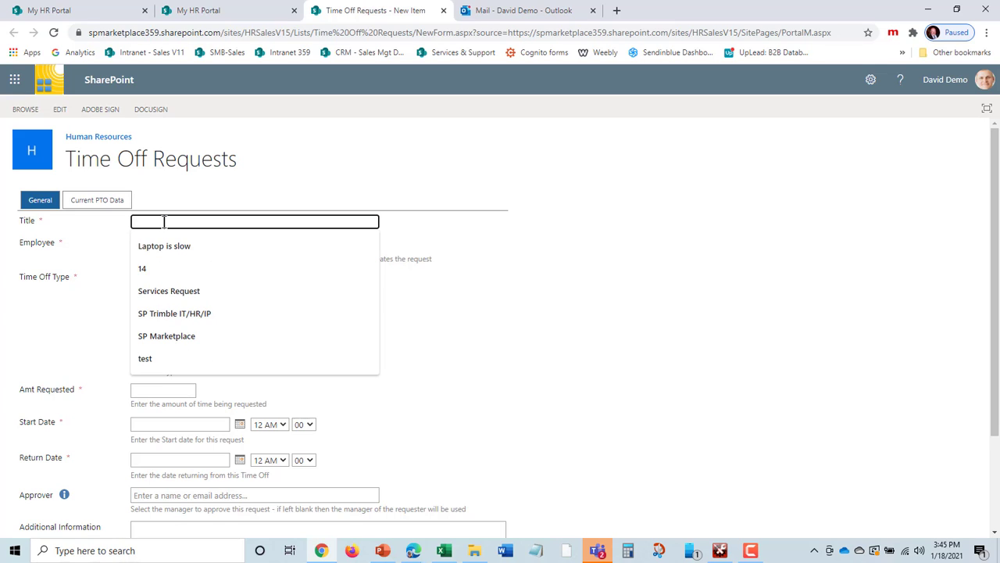
pyautogui.write('long weeken')
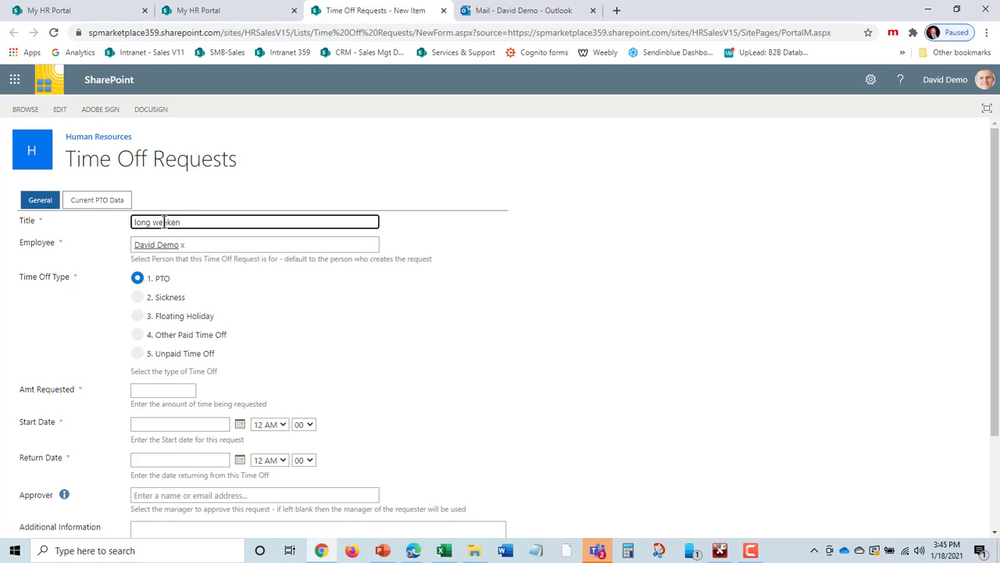
pyautogui.write('inf')
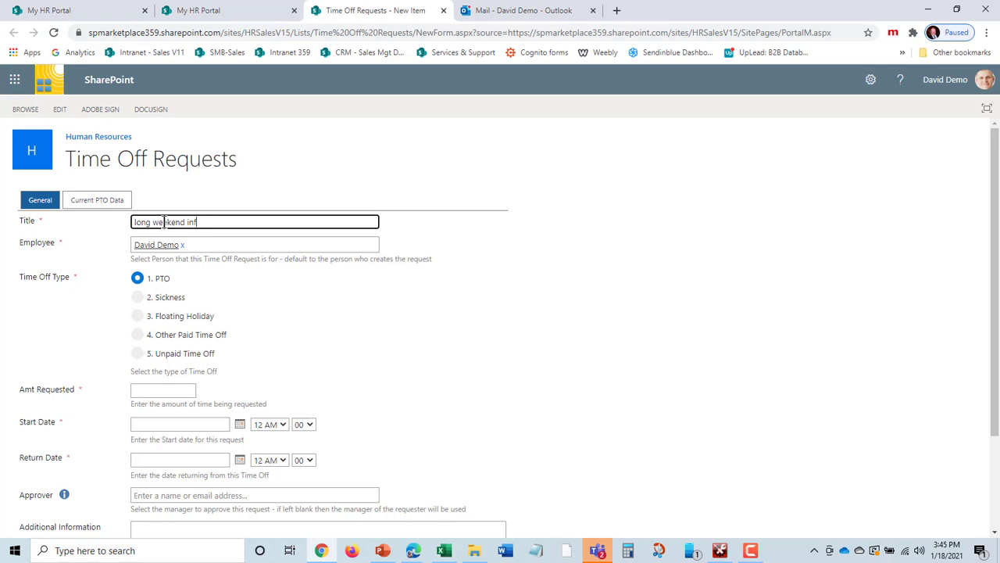
pyautogui.write('Feb')
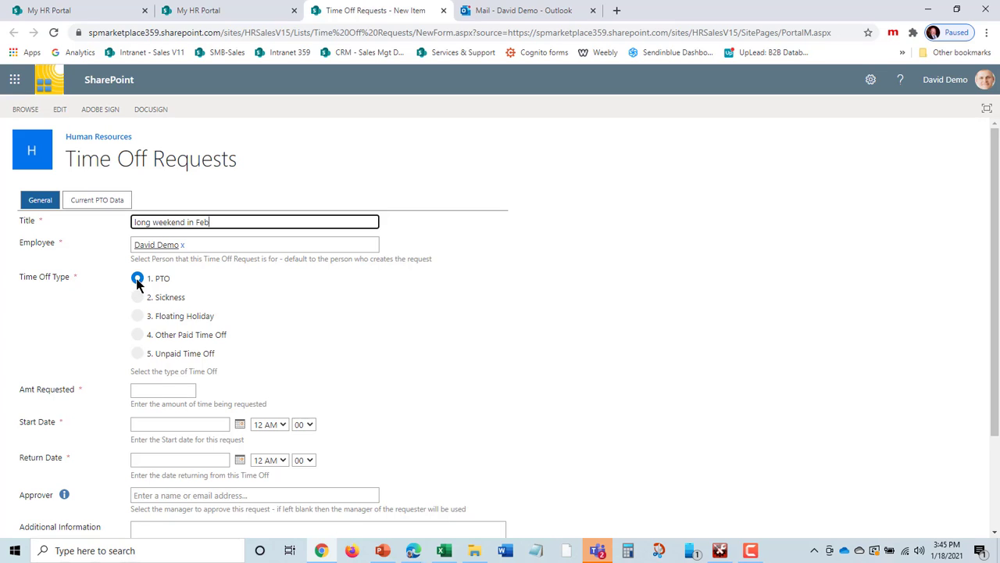
# Choose PTO as the type and move to the amount requested field for 8
pyautogui.click(138, 278)
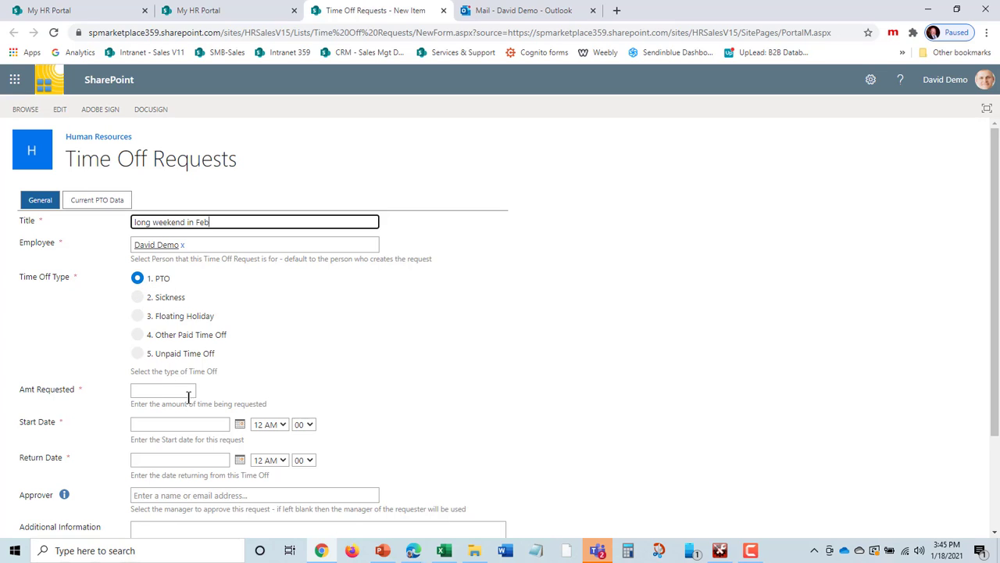
pyautogui.click(162, 390)
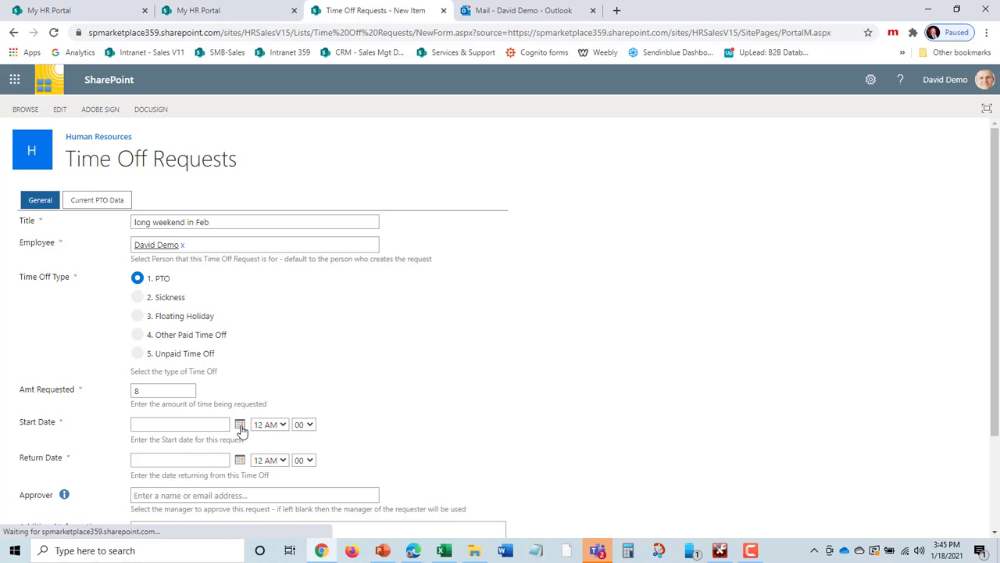
# Set the start date to 2/12/2021 and the return date to 2/15/2021 from the calendars
pyautogui.click(240, 425)
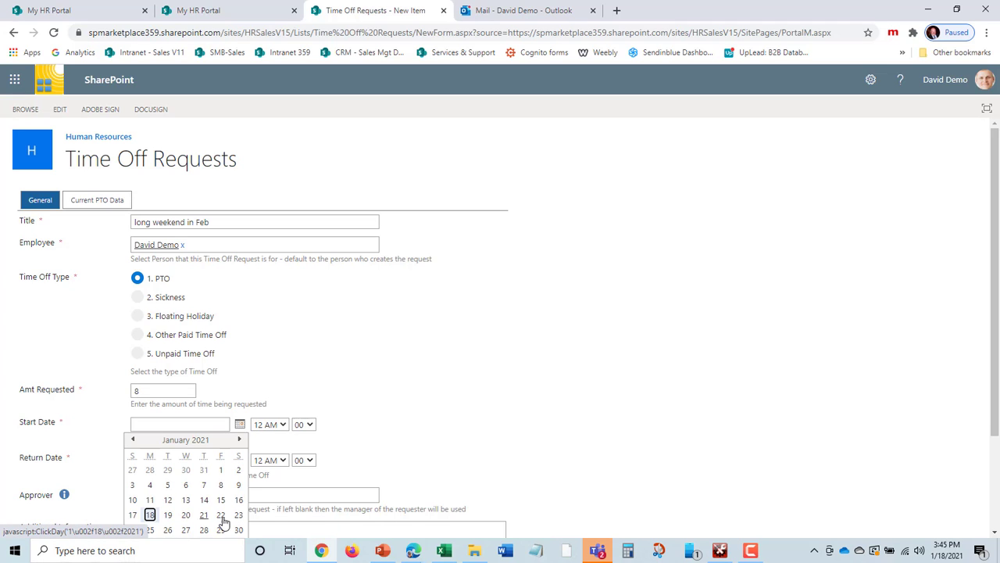
pyautogui.click(220, 514)
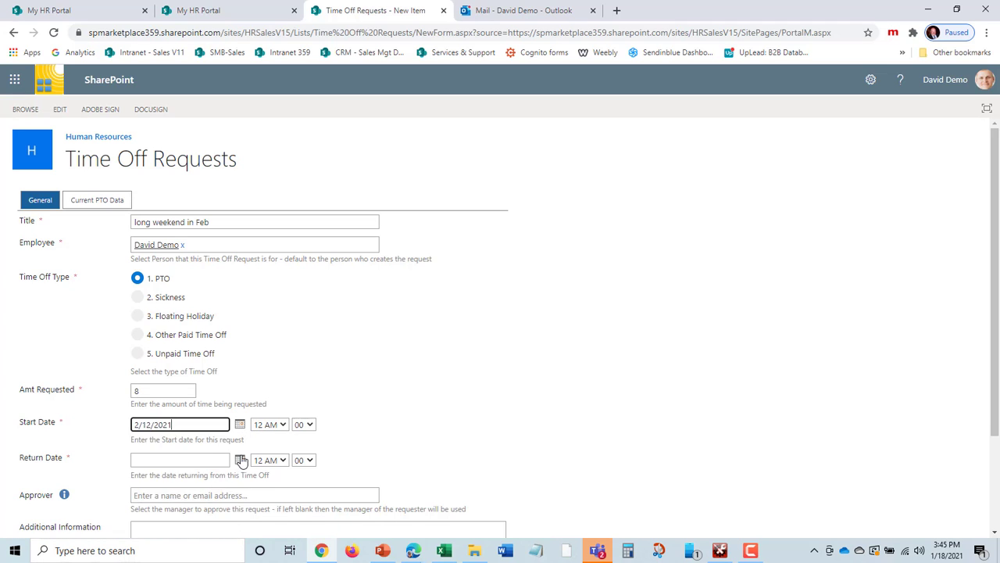
pyautogui.click(241, 459)
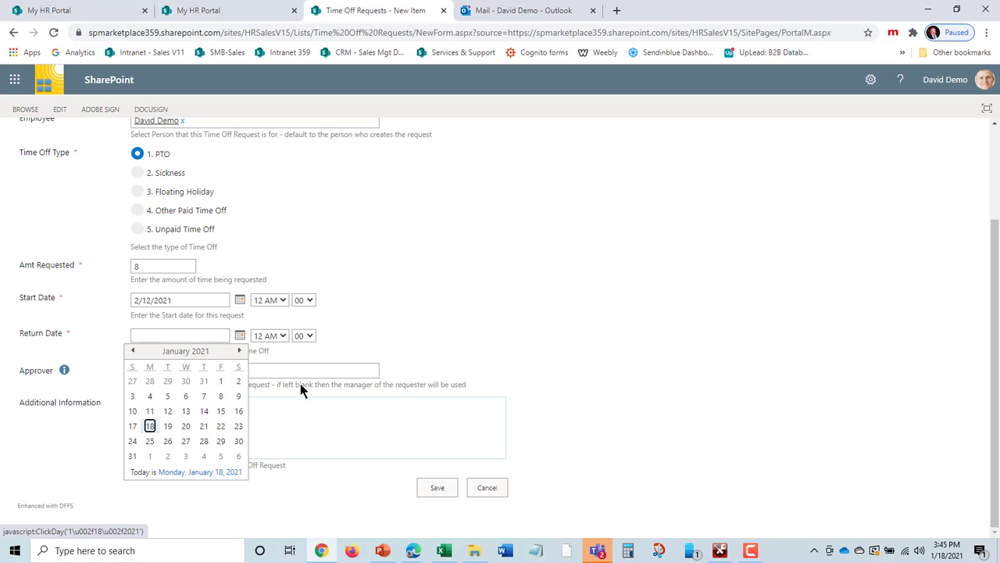
pyautogui.moveTo(241, 358)
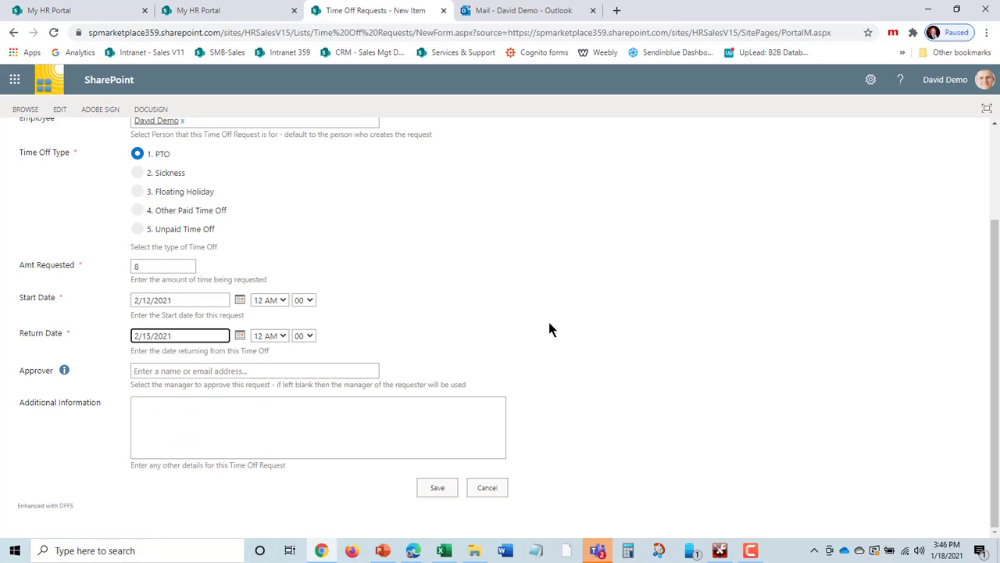
pyautogui.click(253, 370)
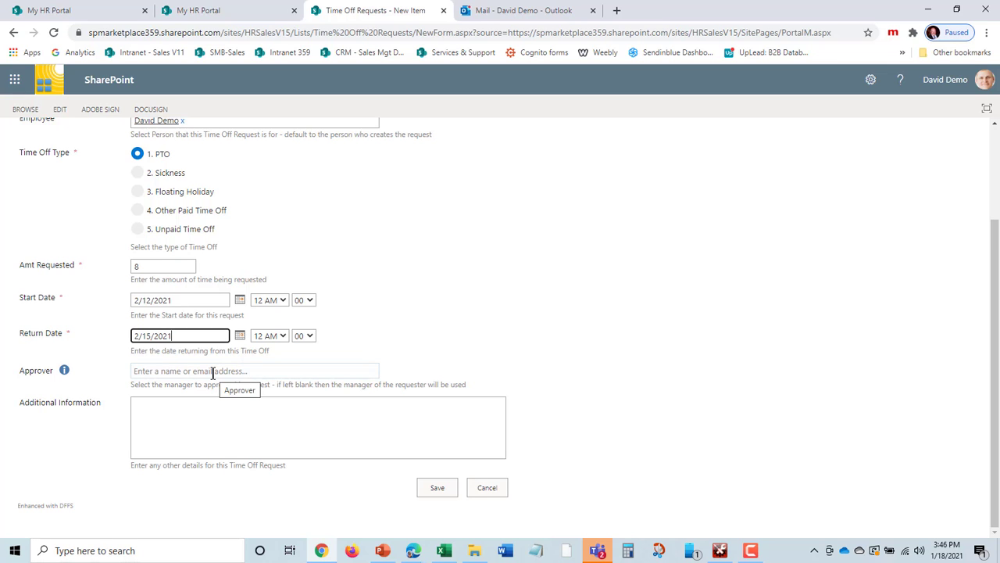
pyautogui.moveTo(671, 407)
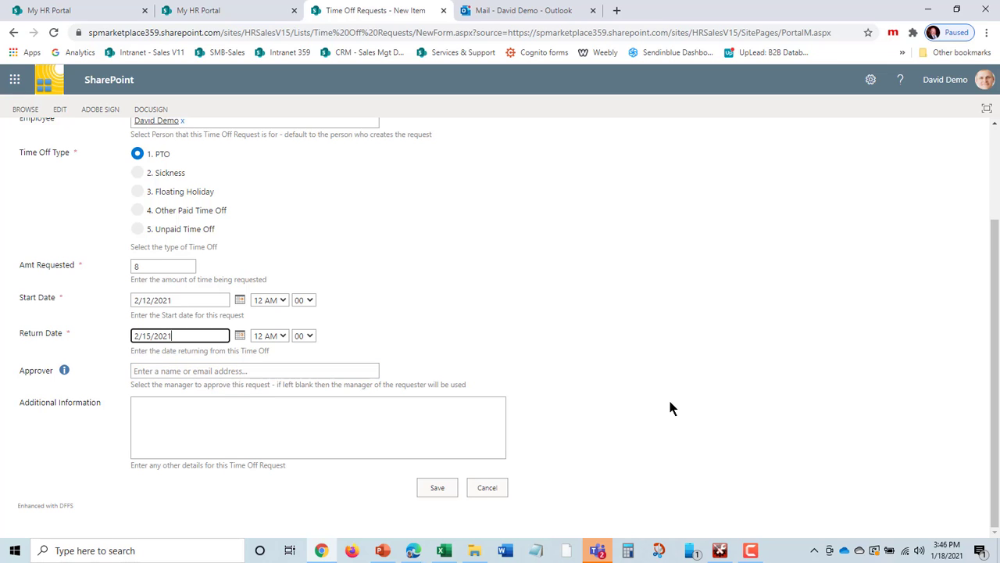
# Review the Current PTO Data balances, then cancel the request back to My HR Portal
pyautogui.click(97, 200)
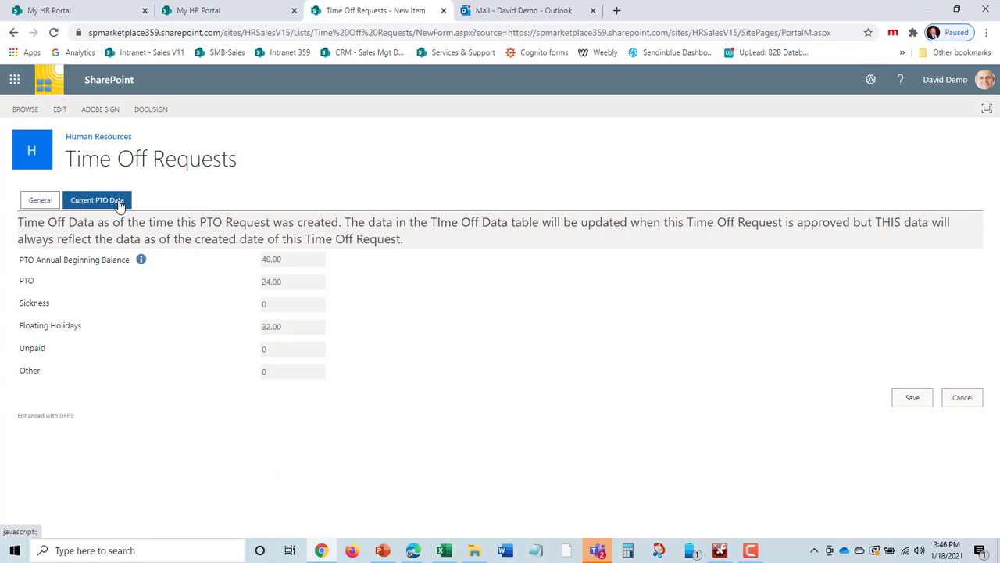
pyautogui.moveTo(252, 337)
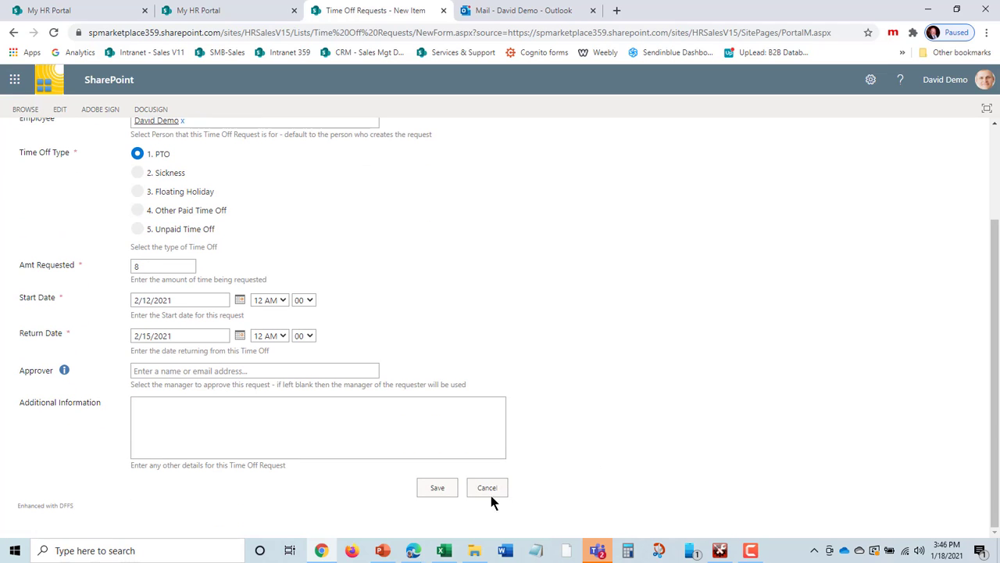
pyautogui.click(487, 488)
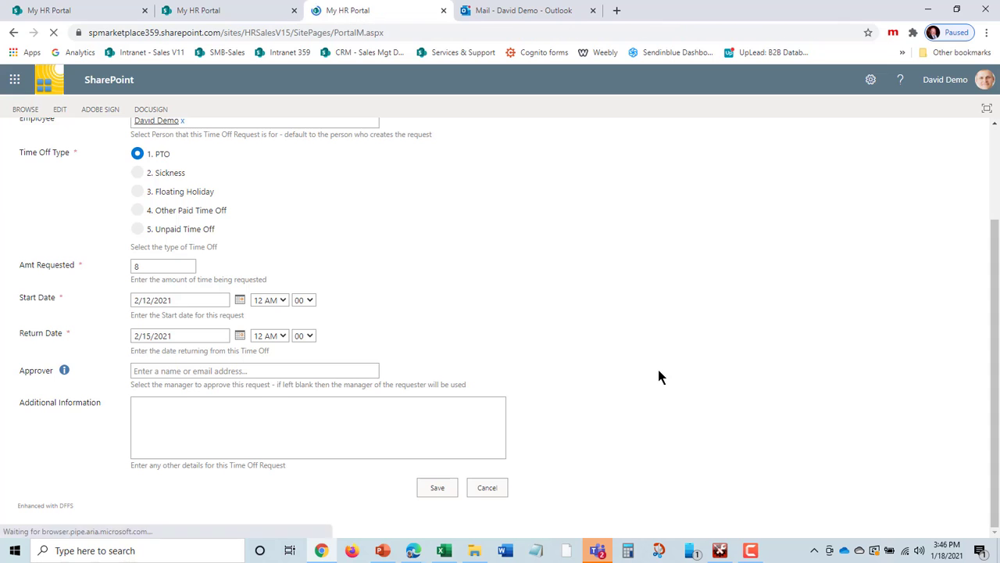
pyautogui.click(488, 488)
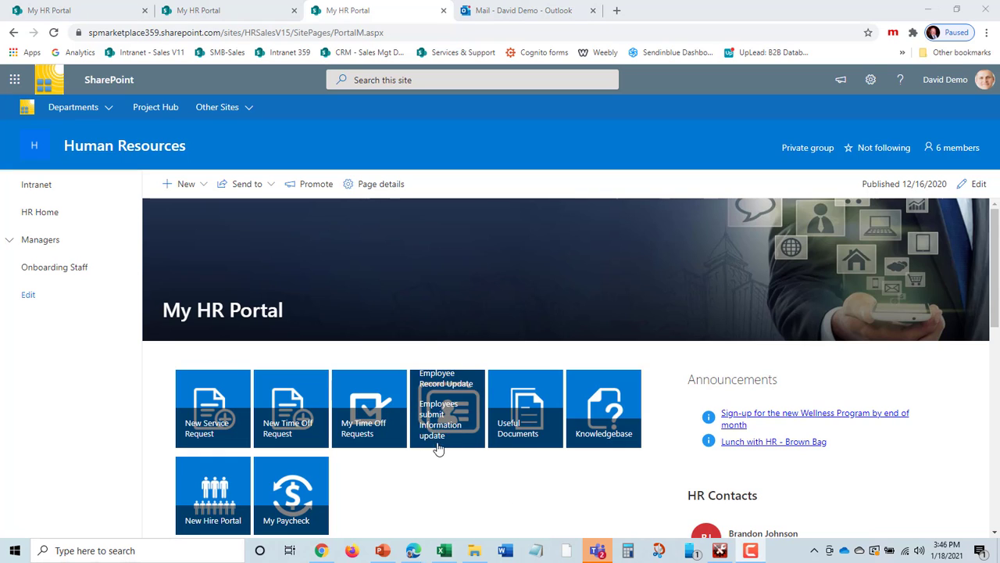
pyautogui.moveTo(525, 413)
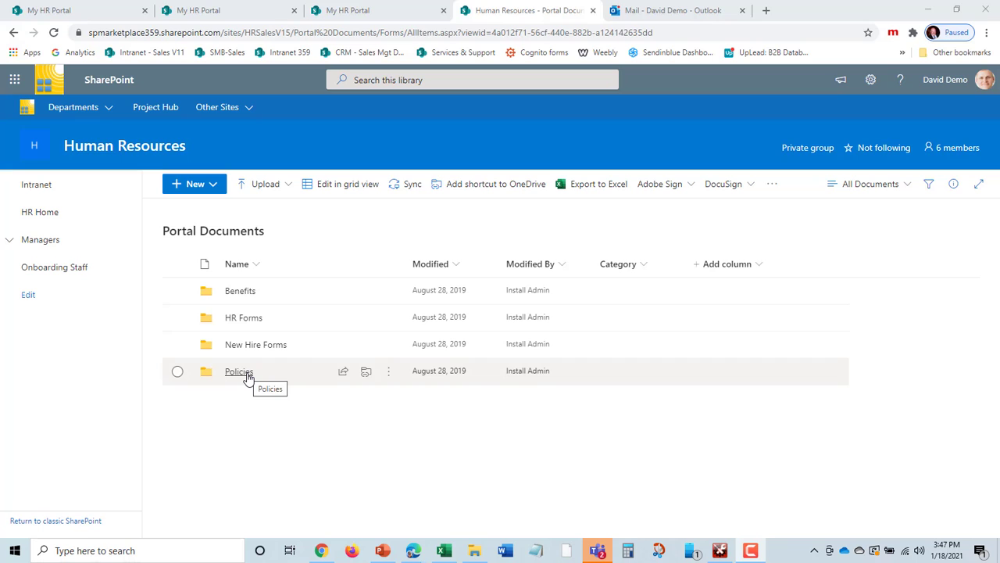
pyautogui.doubleClick(239, 370)
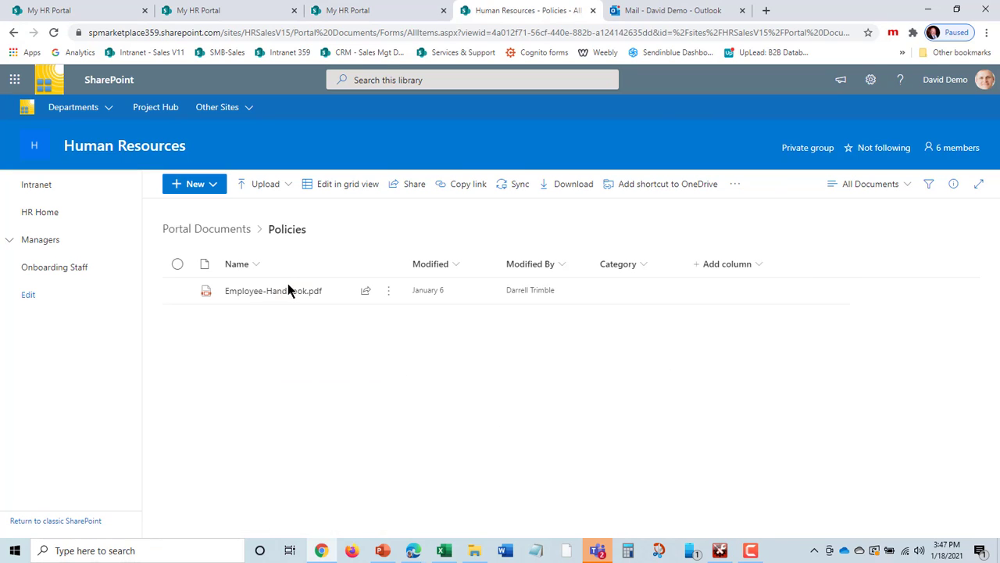
pyautogui.click(472, 80)
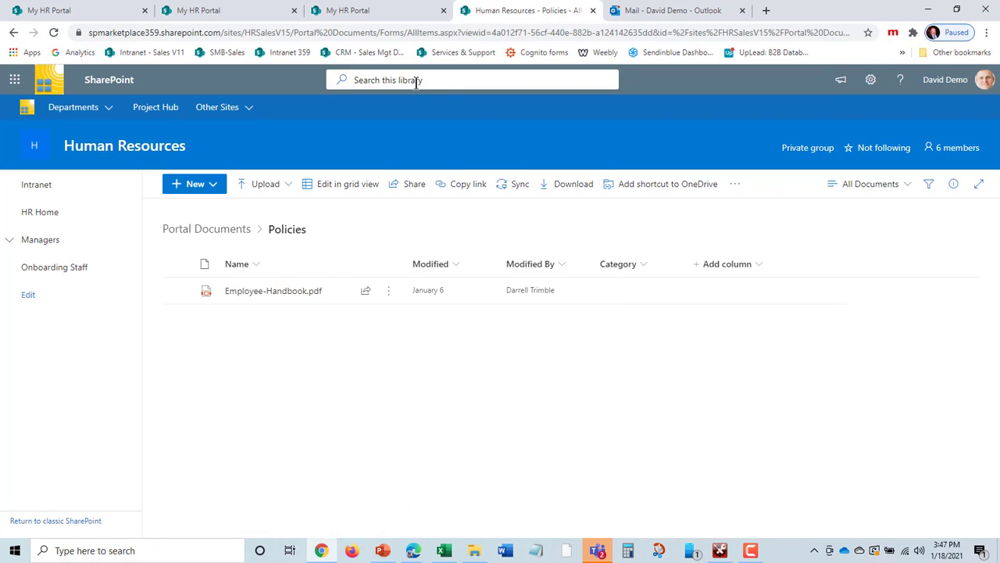
pyautogui.click(206, 228)
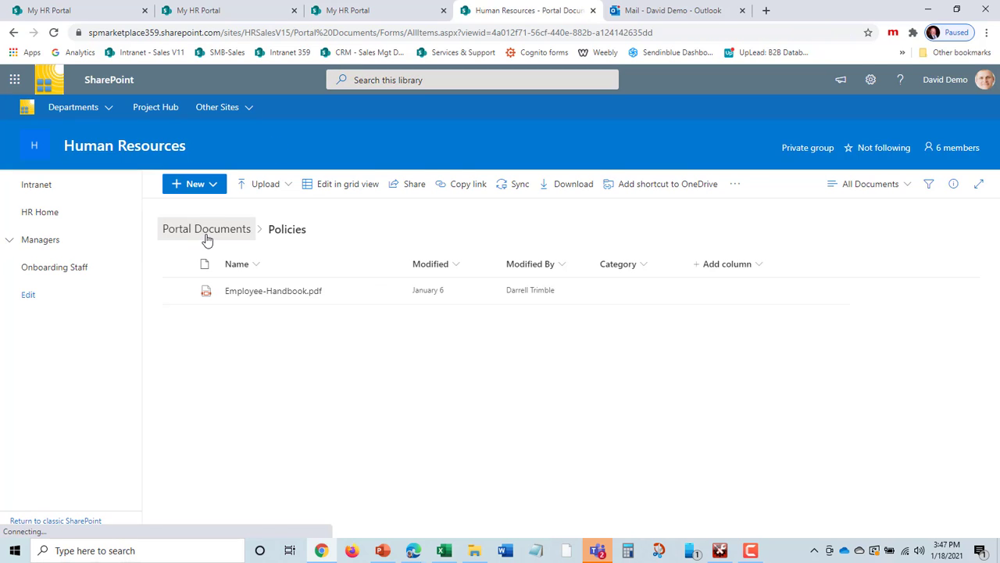
pyautogui.click(207, 228)
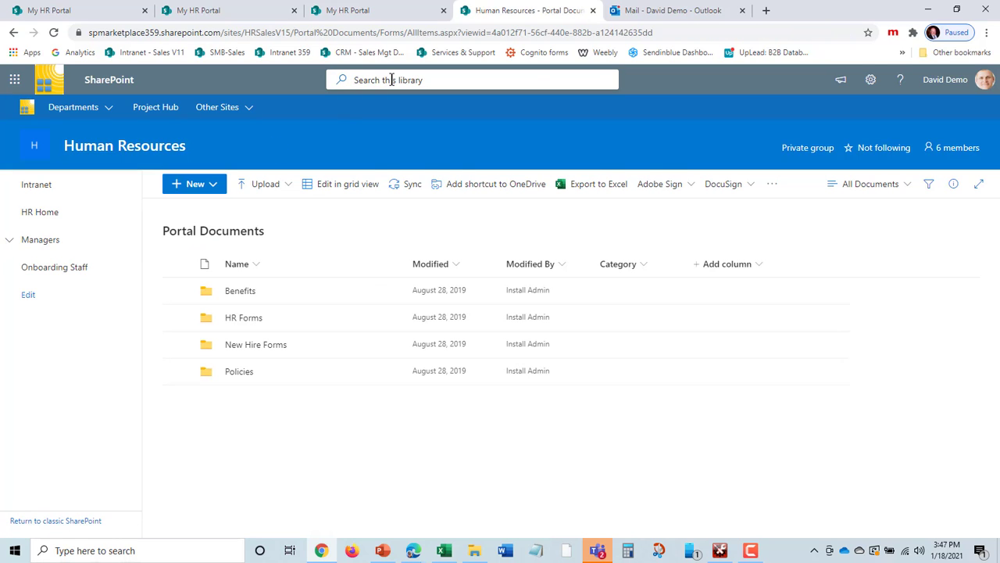
pyautogui.click(472, 78)
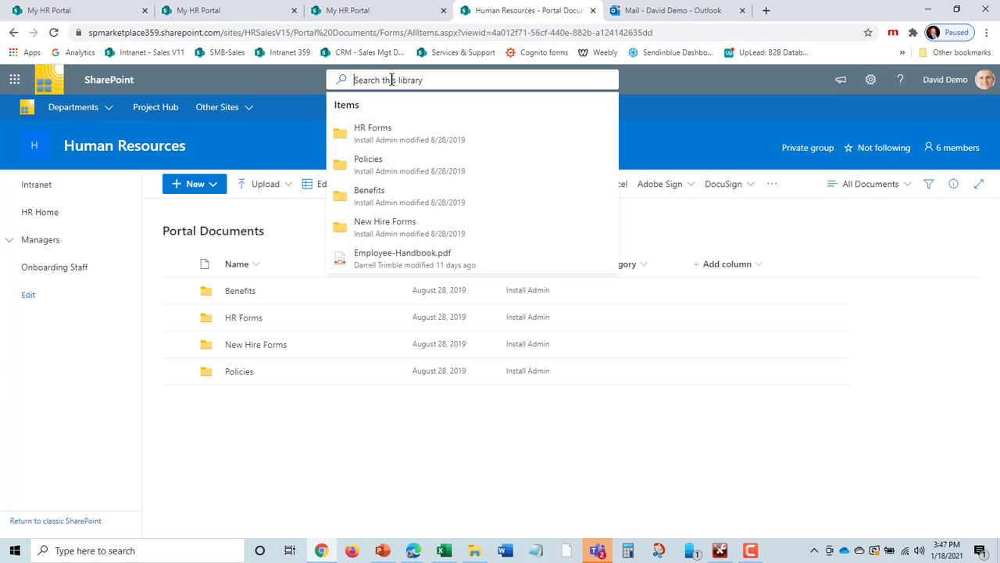
pyautogui.write('d')
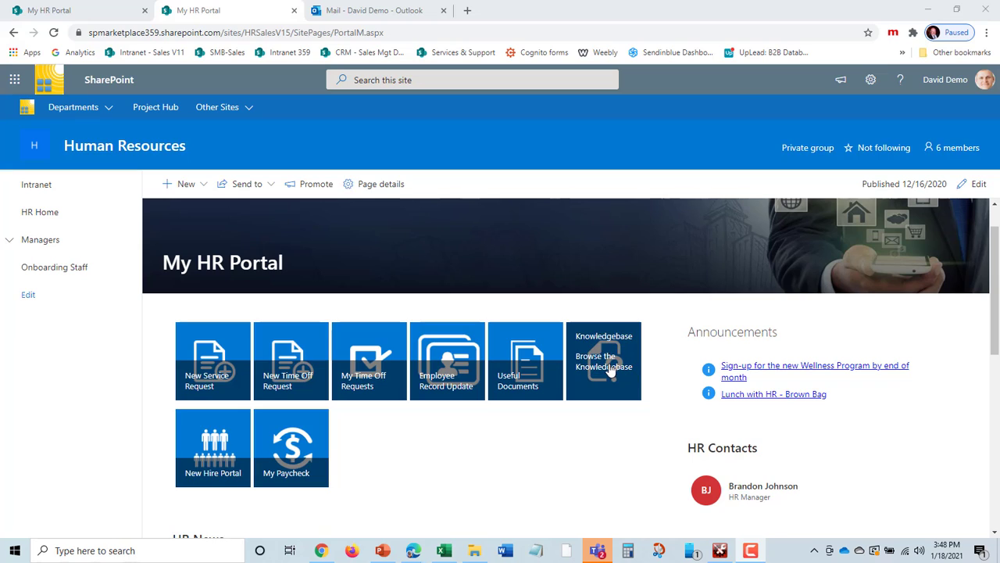
pyautogui.moveTo(597, 475)
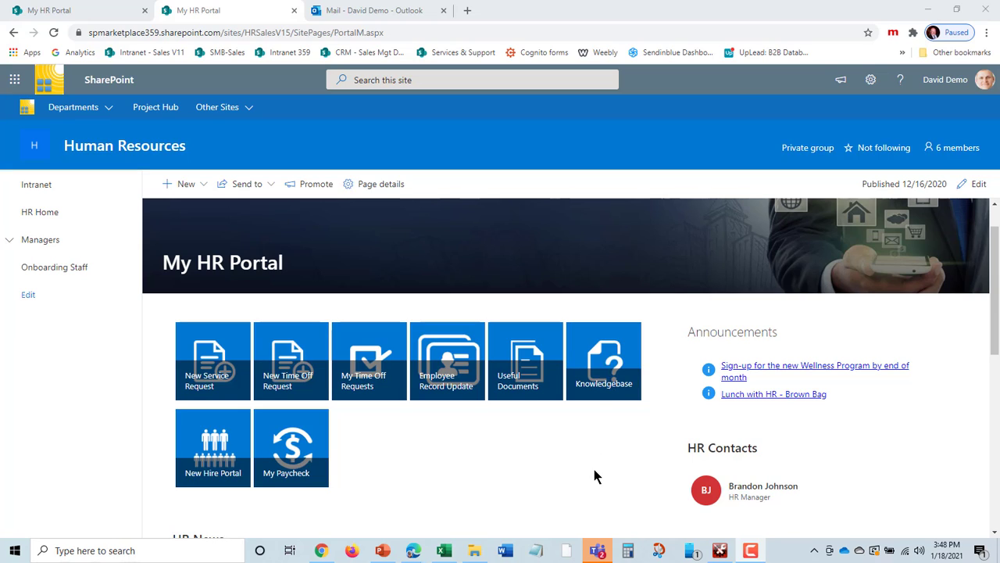
pyautogui.moveTo(290, 447)
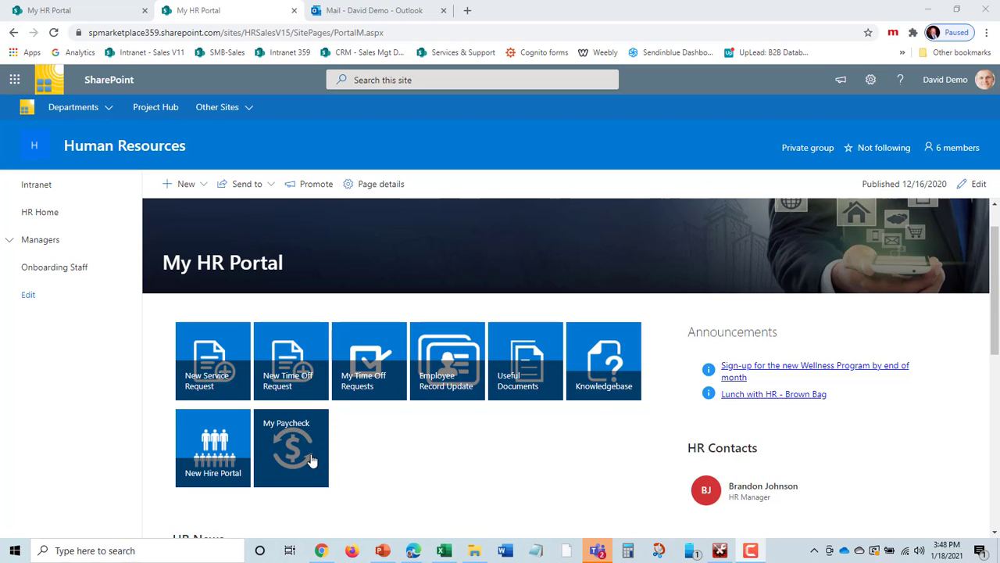
pyautogui.moveTo(291, 447)
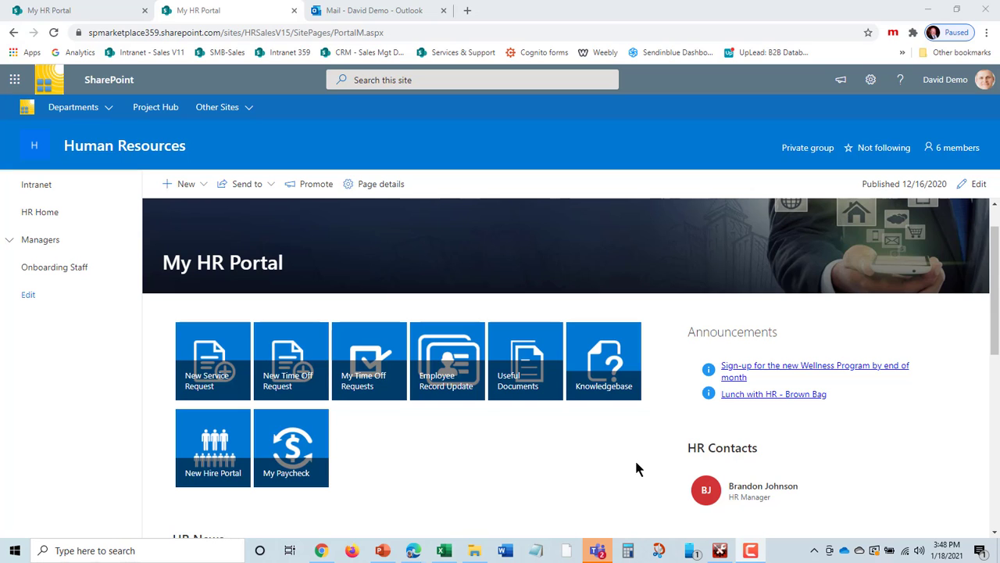
# View the 'HR Service Request has been received' email in Outlook, then return to My HR Portal
pyautogui.scroll(-3)
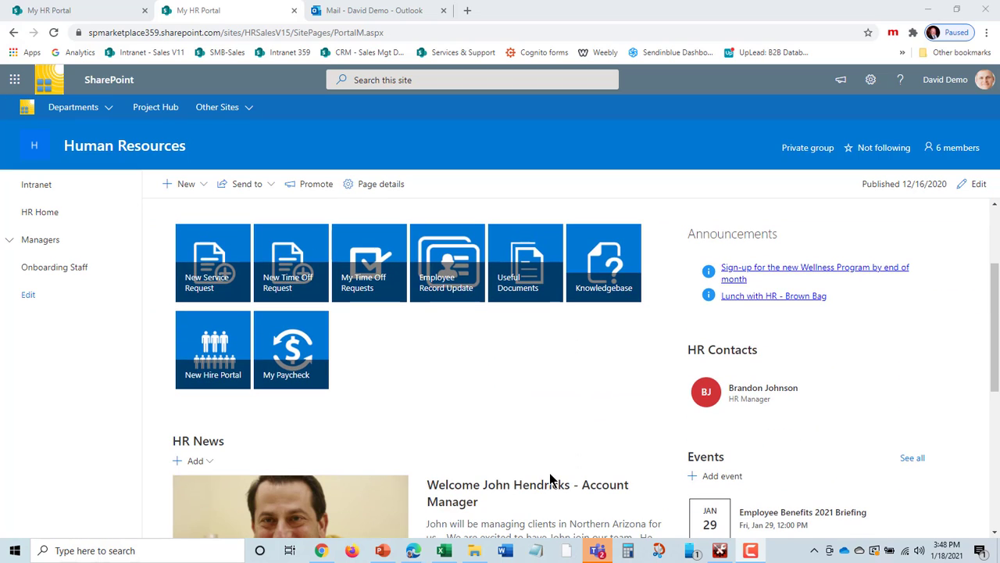
pyautogui.scroll(3)
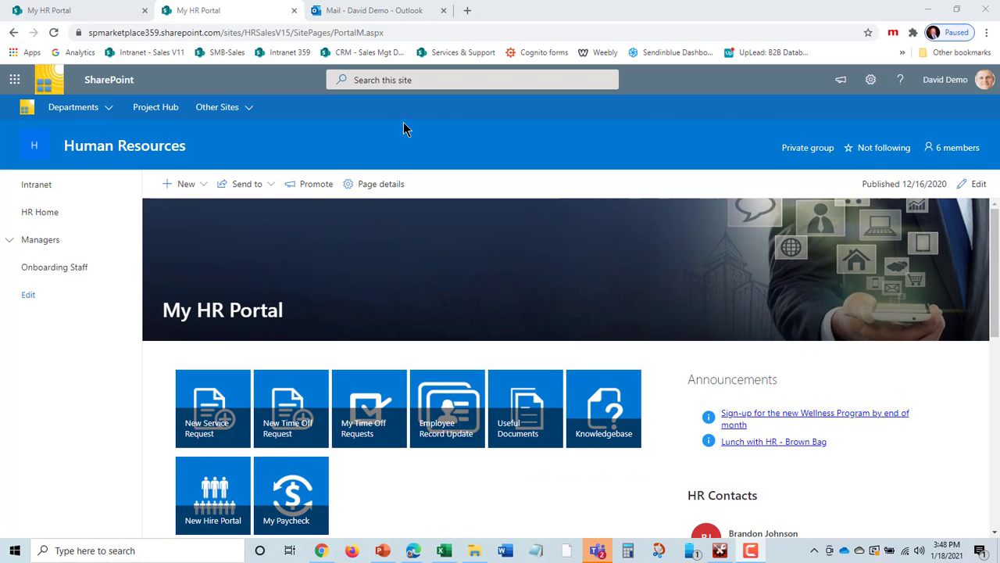
pyautogui.click(378, 10)
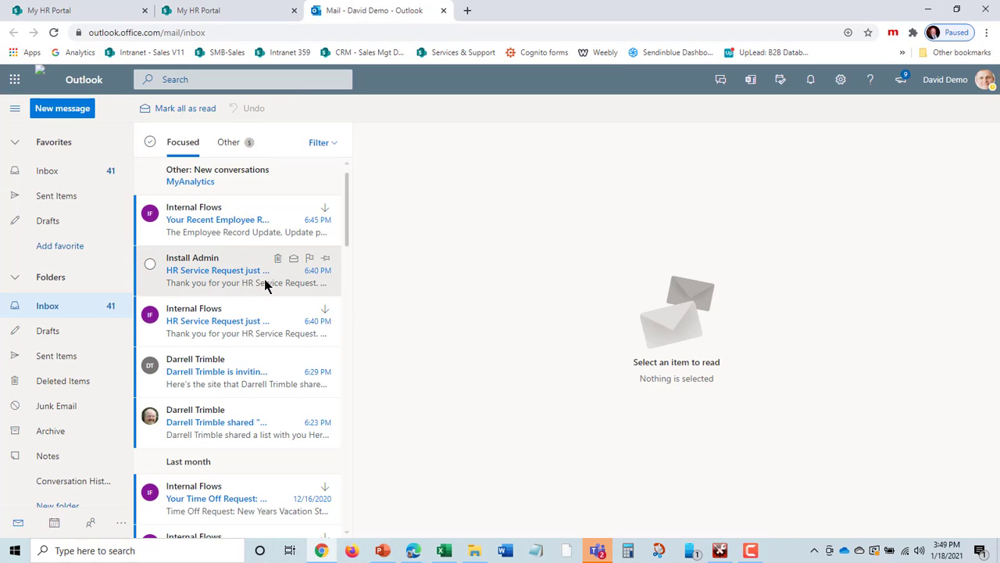
pyautogui.click(234, 269)
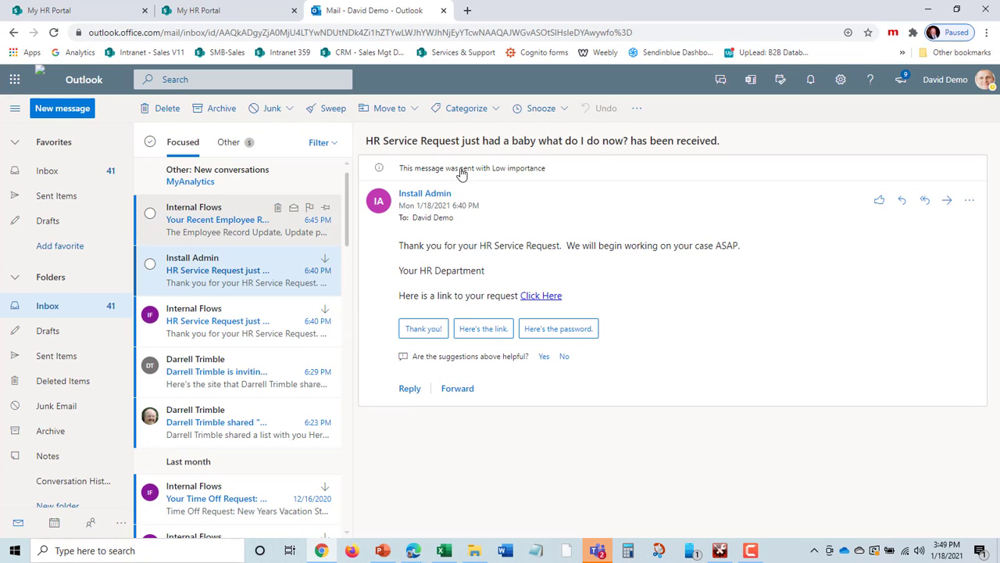
pyautogui.click(226, 9)
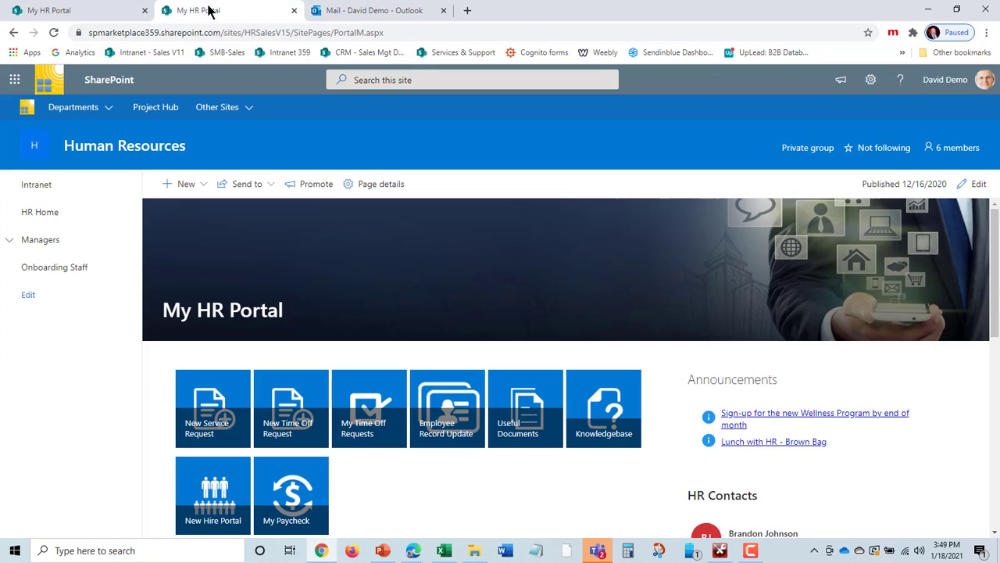
pyautogui.moveTo(569, 303)
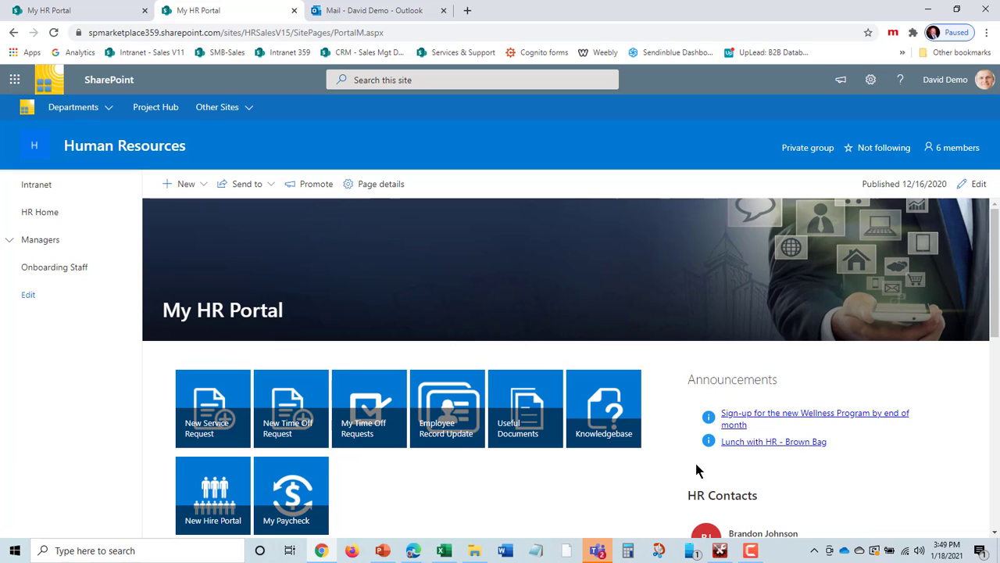
pyautogui.moveTo(592, 493)
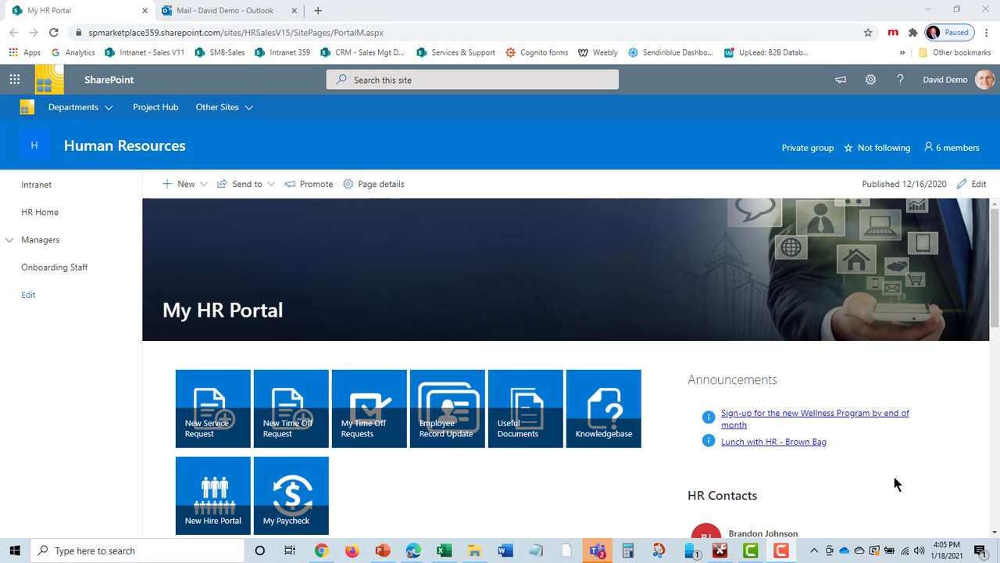
pyautogui.moveTo(595, 278)
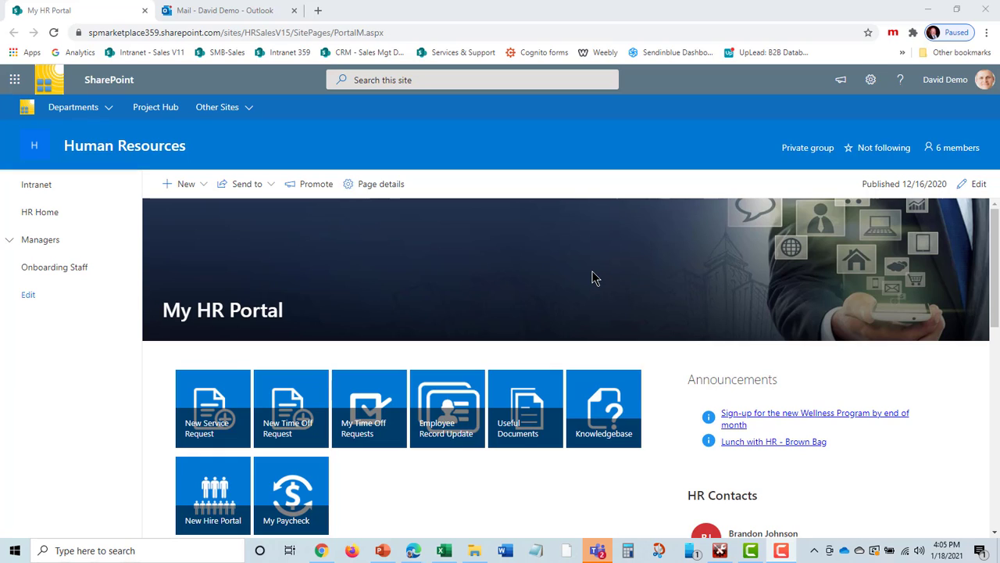
pyautogui.moveTo(388, 275)
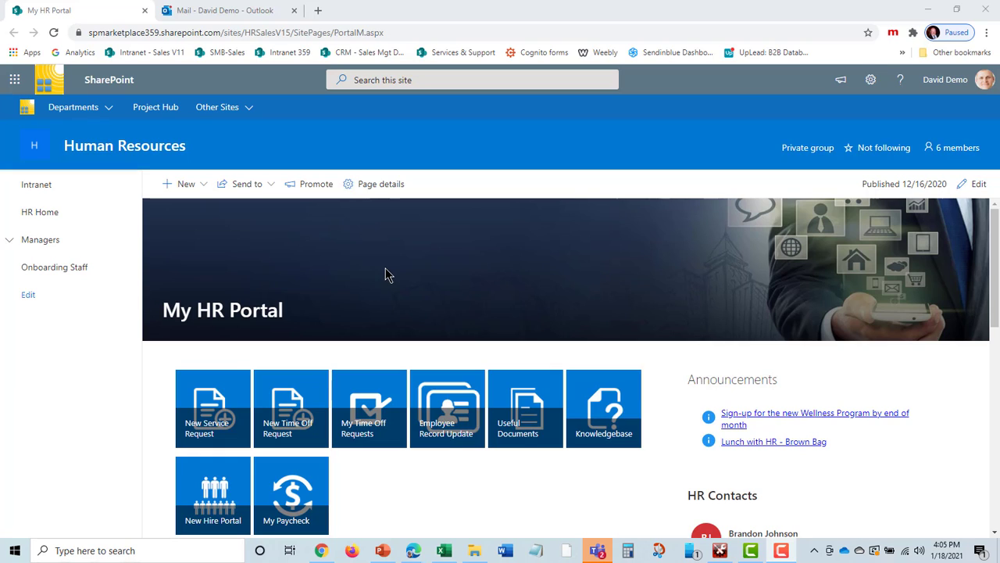
pyautogui.moveTo(346, 275)
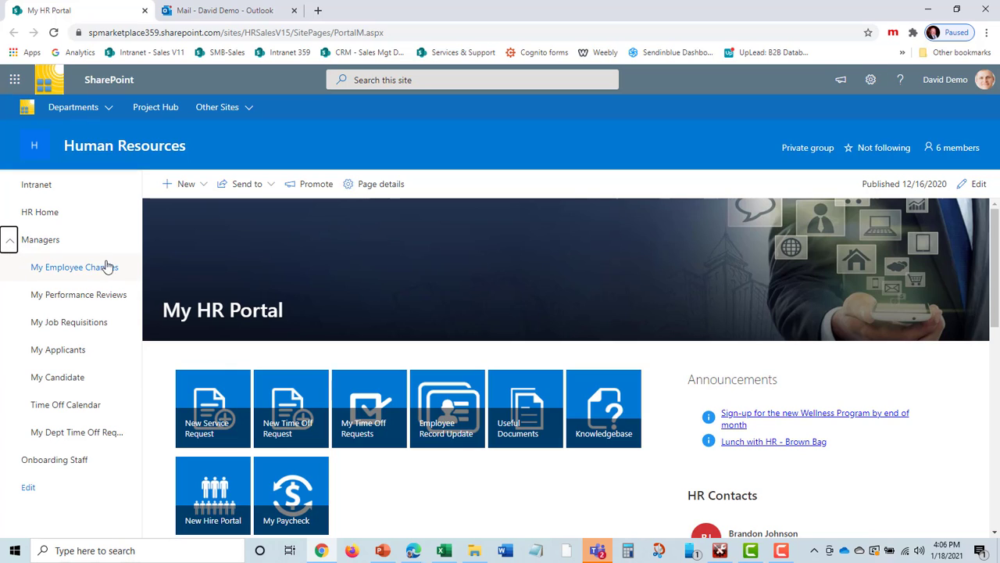
pyautogui.moveTo(75, 266)
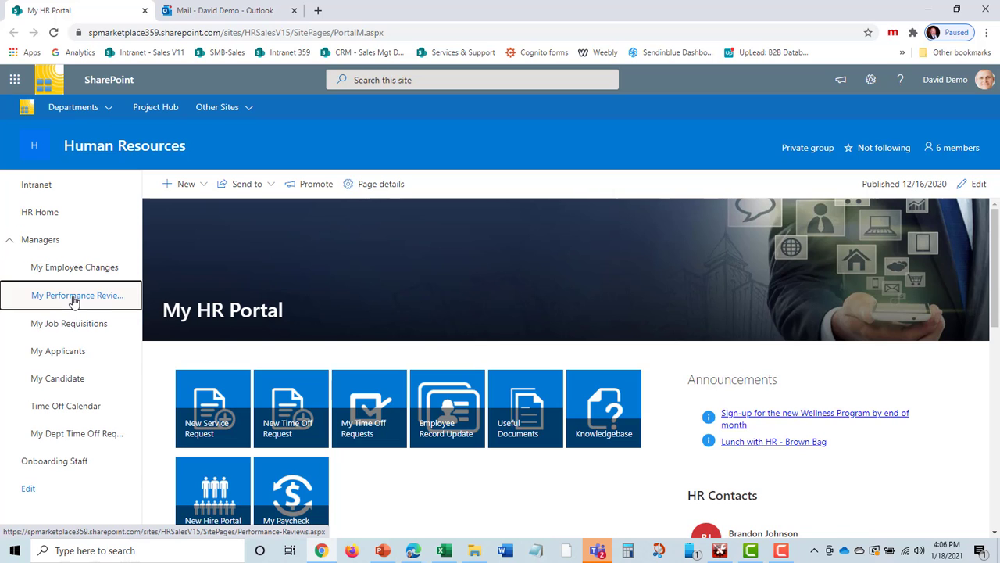
# Go to My Performance Reviews under Managers in the left navigation
pyautogui.click(76, 294)
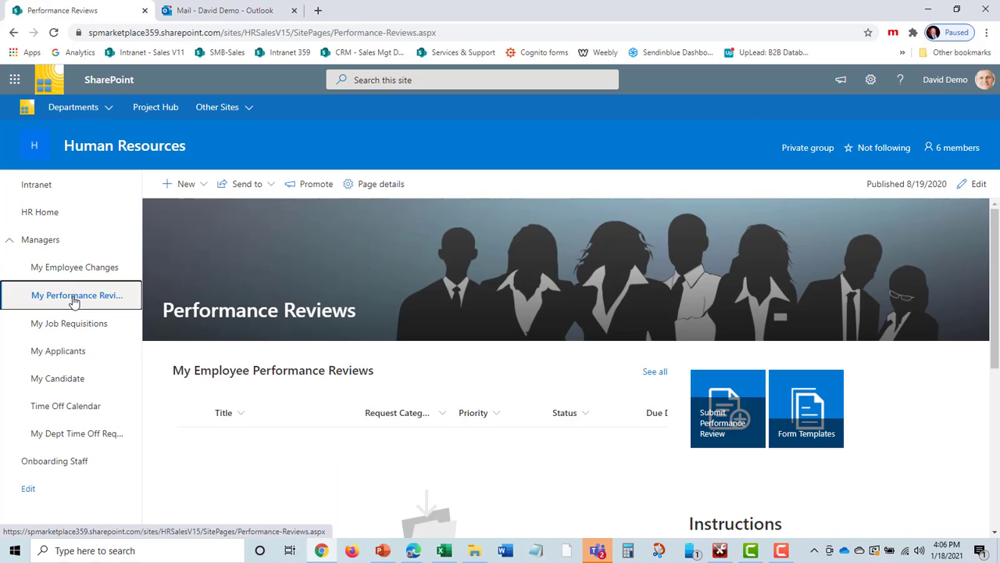
pyautogui.moveTo(718, 475)
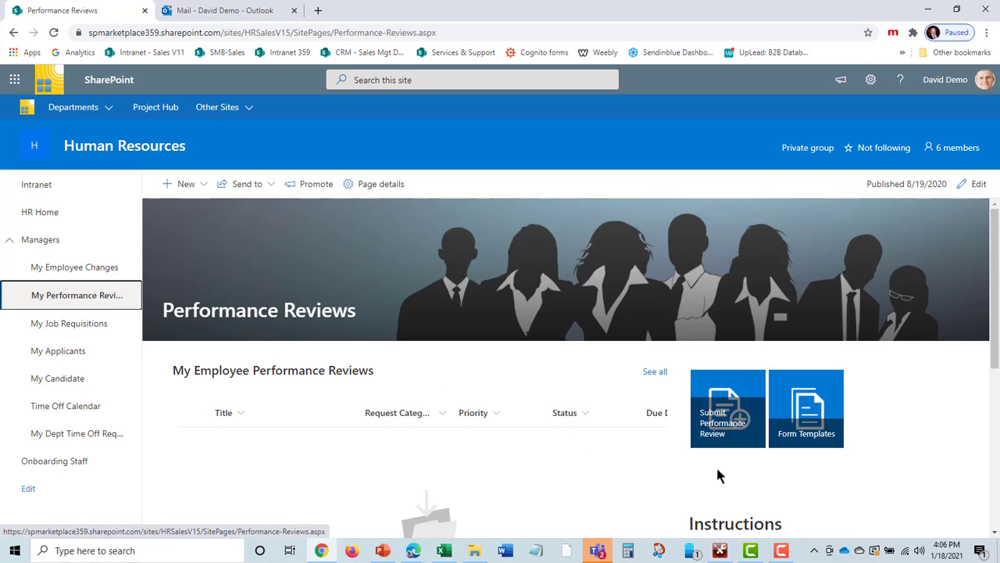
pyautogui.moveTo(680, 528)
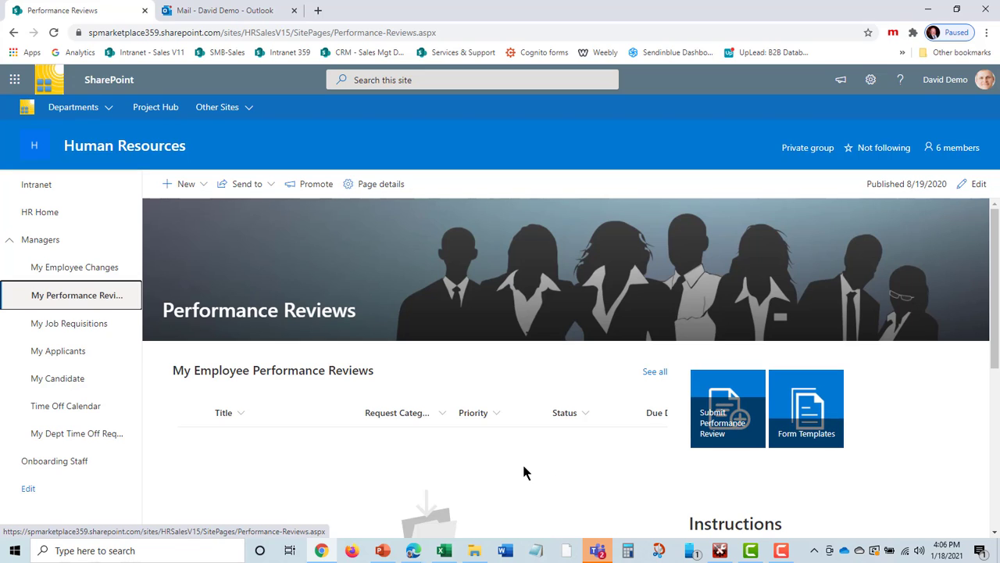
pyautogui.moveTo(586, 468)
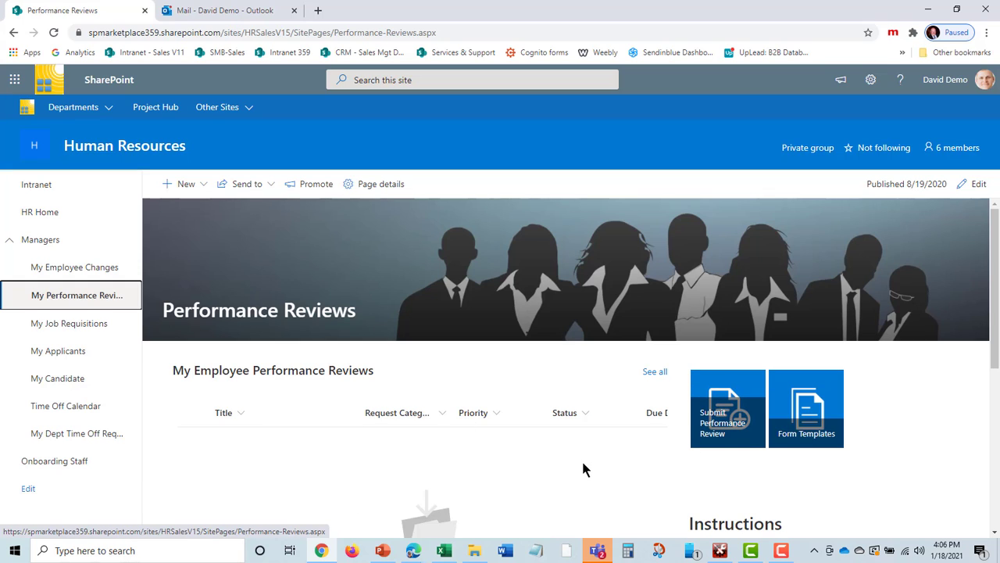
# Go to My Job Requisitions under Managers, showing the empty My Open Requisitions list
pyautogui.click(70, 322)
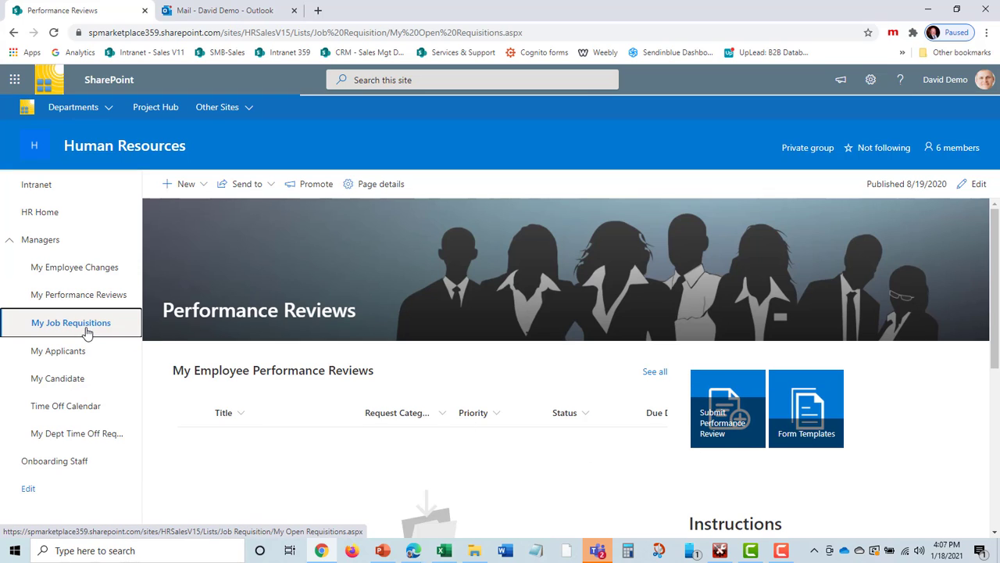
pyautogui.click(71, 322)
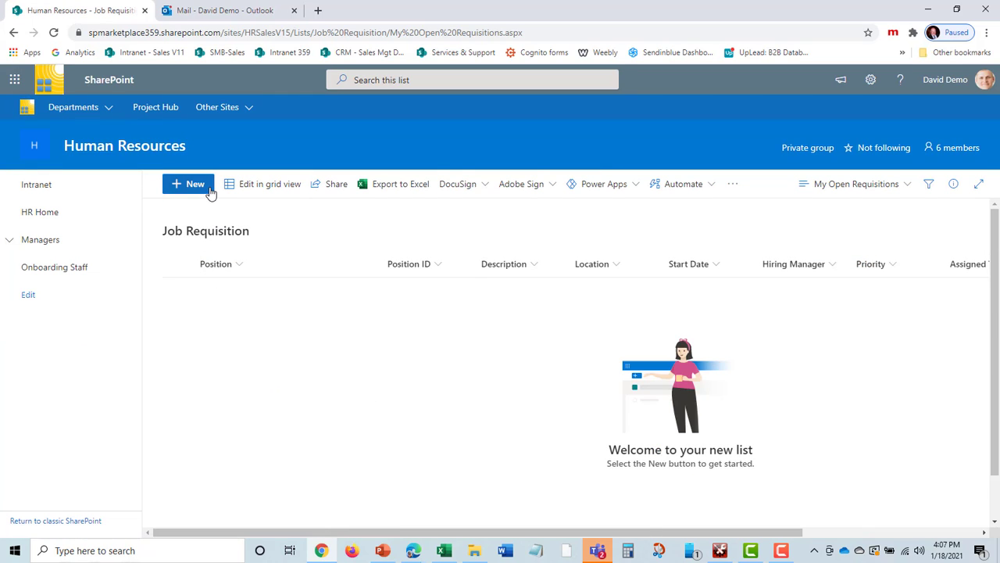
pyautogui.moveTo(912, 310)
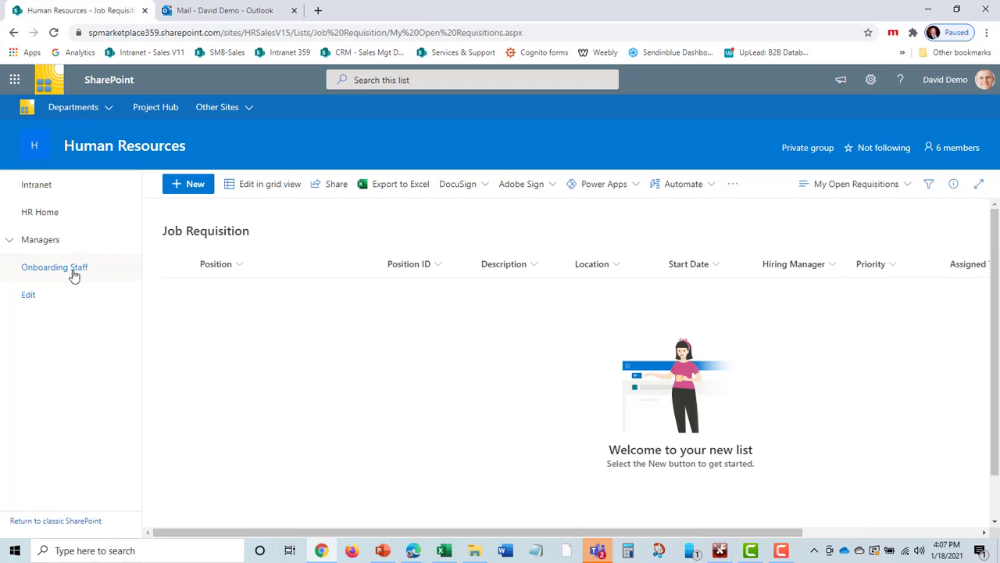
# Expand the Managers navigation heading to show My Applicants, My Candidate and Time Off Calendar
pyautogui.click(41, 239)
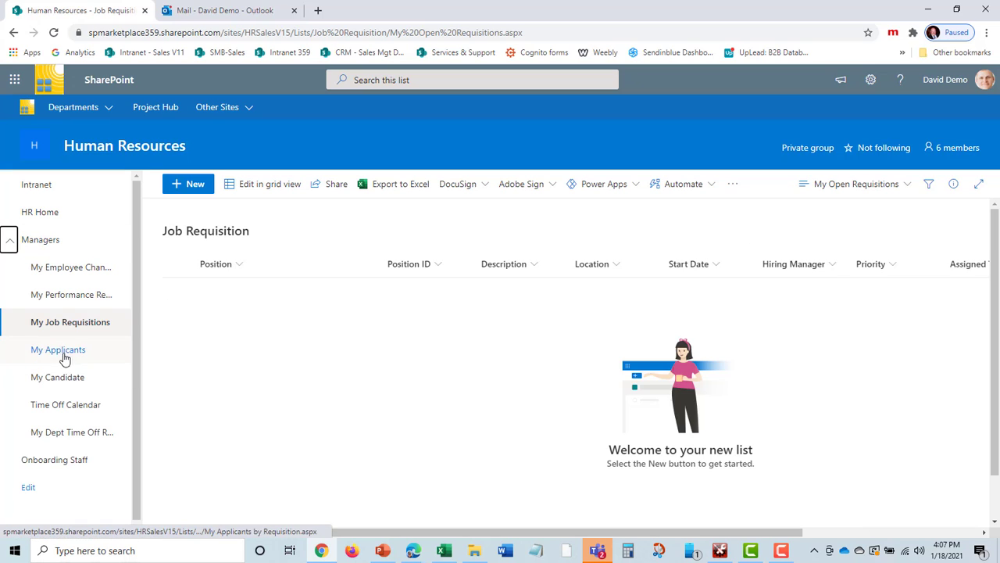
pyautogui.moveTo(58, 350)
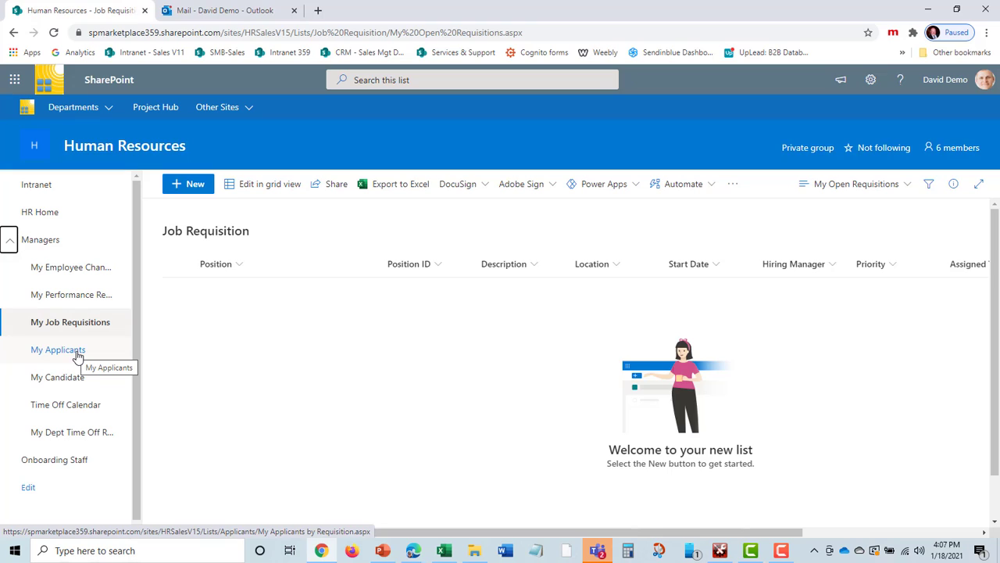
pyautogui.moveTo(56, 377)
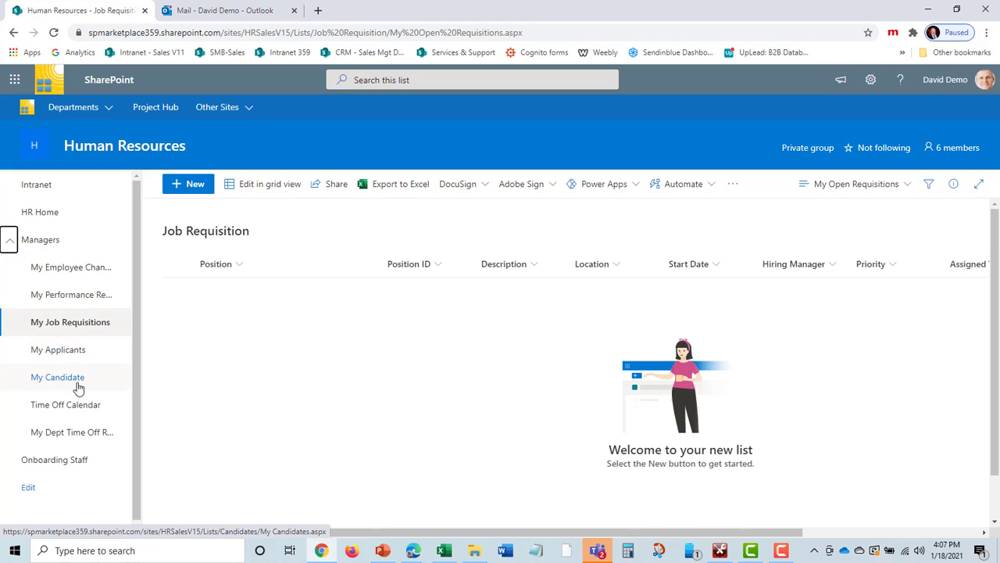
pyautogui.moveTo(57, 377)
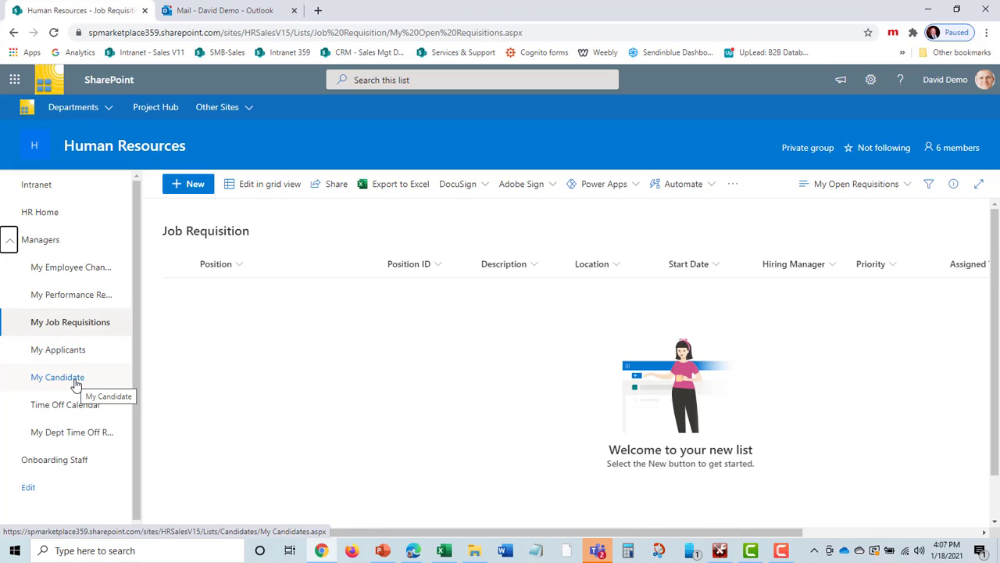
pyautogui.moveTo(50, 403)
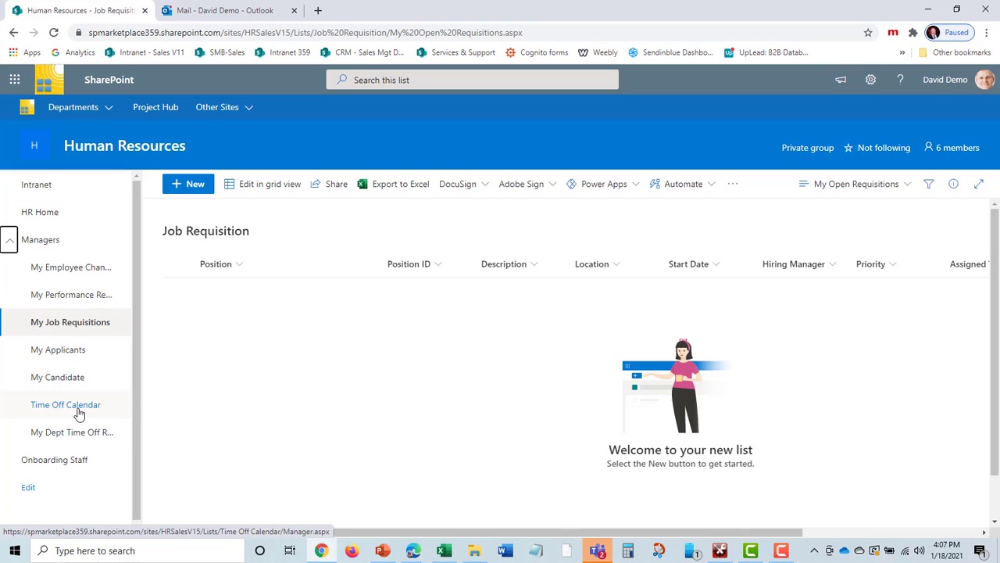
pyautogui.moveTo(41, 422)
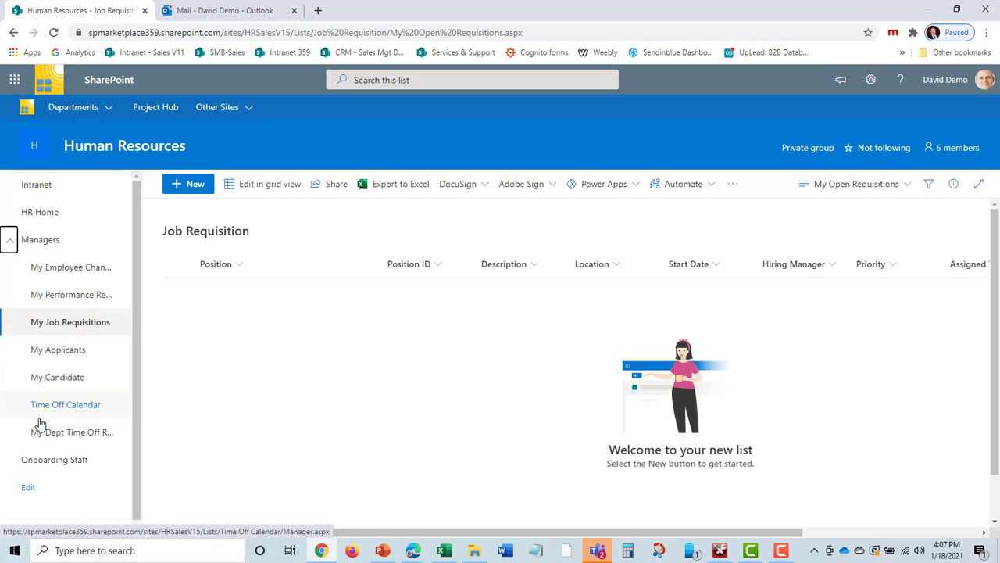